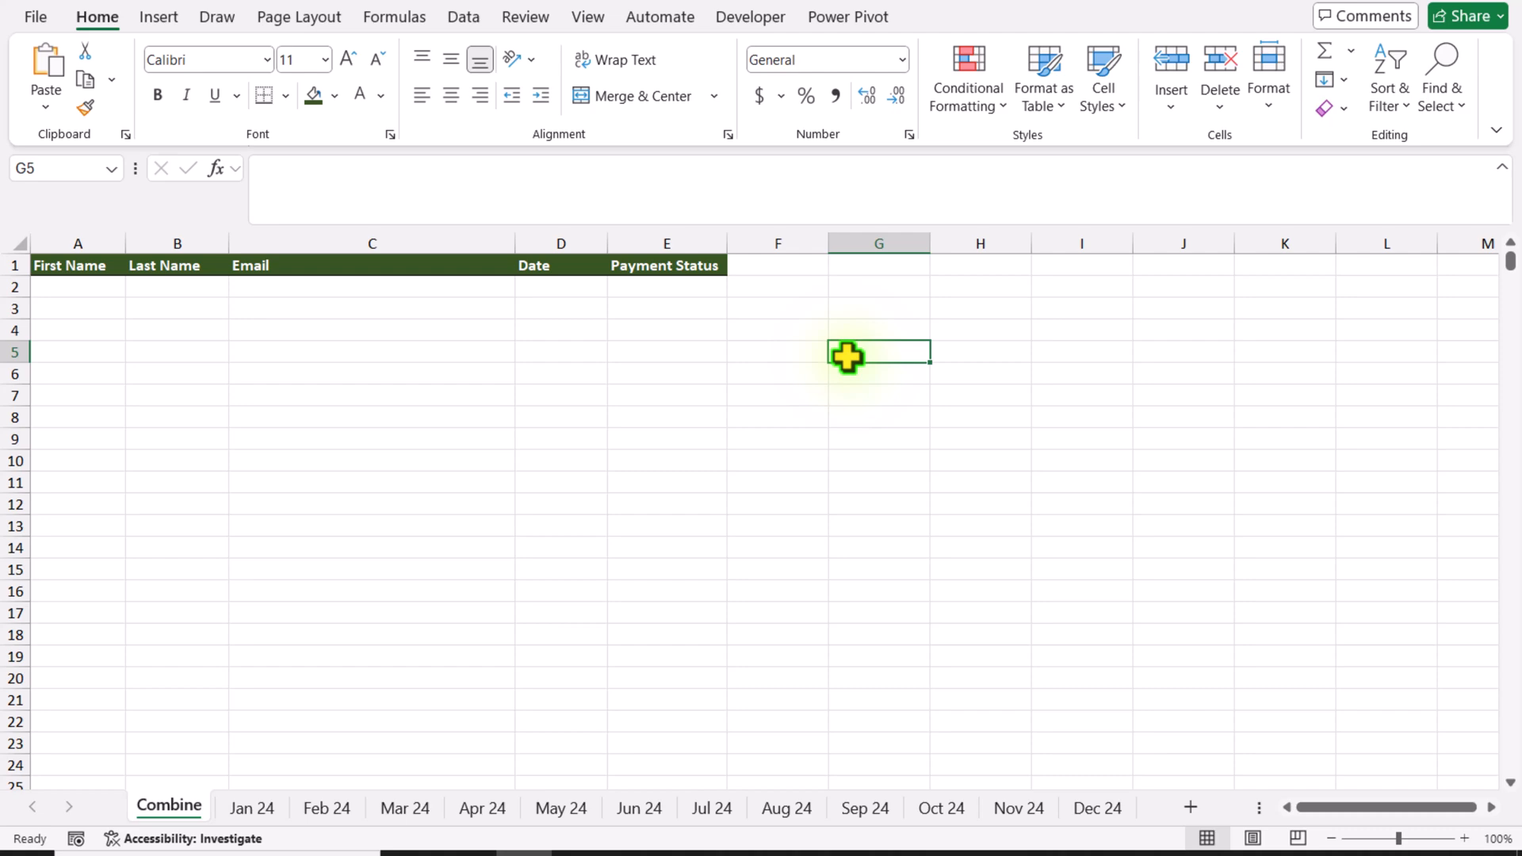
mouse_move(625, 528)
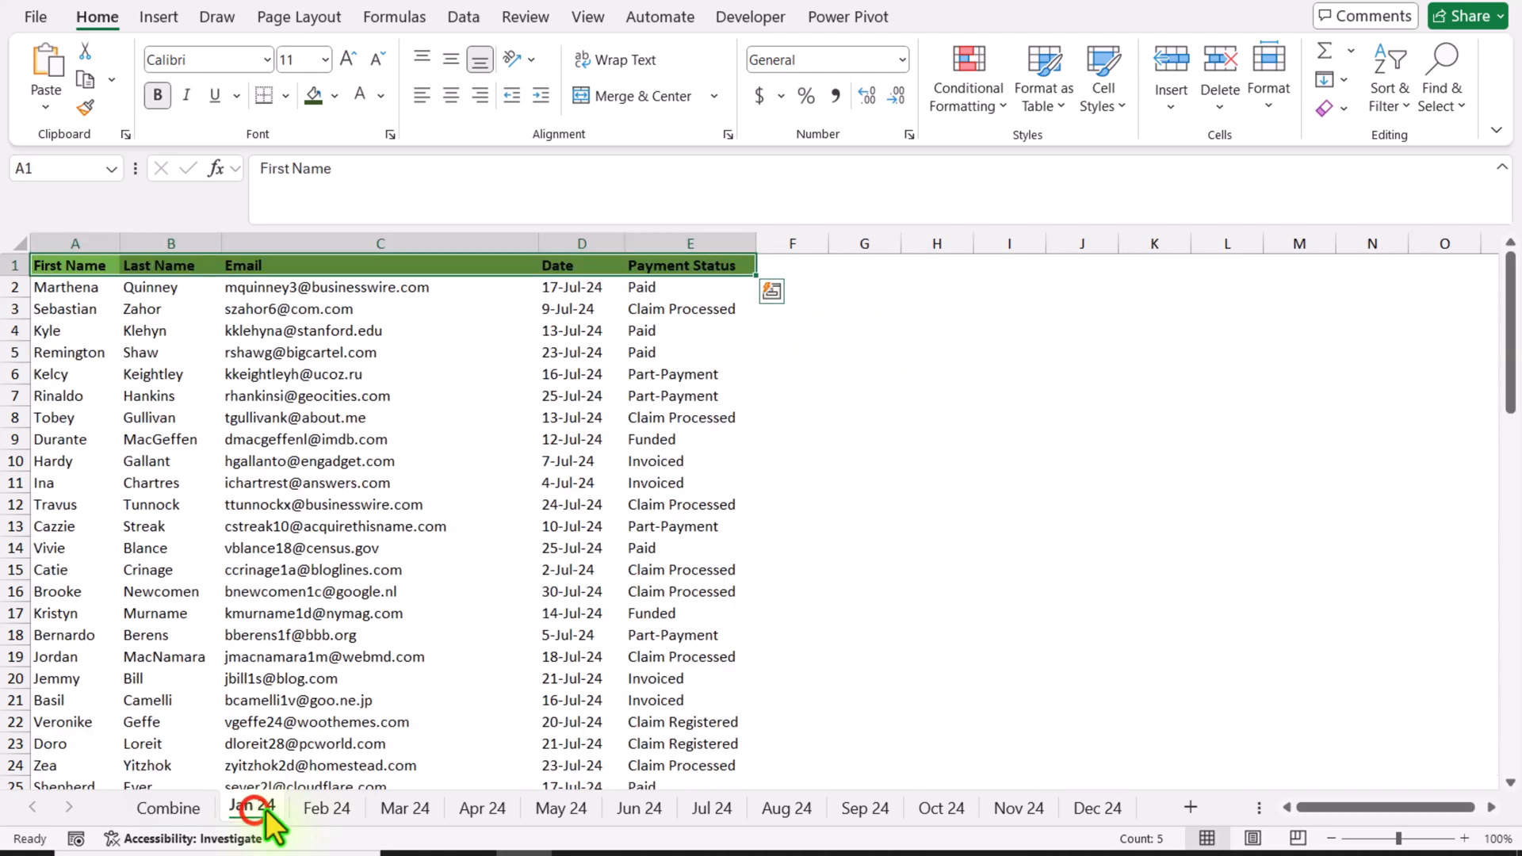
- Begin =VSTACK( in Combine cell A2, referencing sheets Jan 24 through Dec 24
left_click(403, 807)
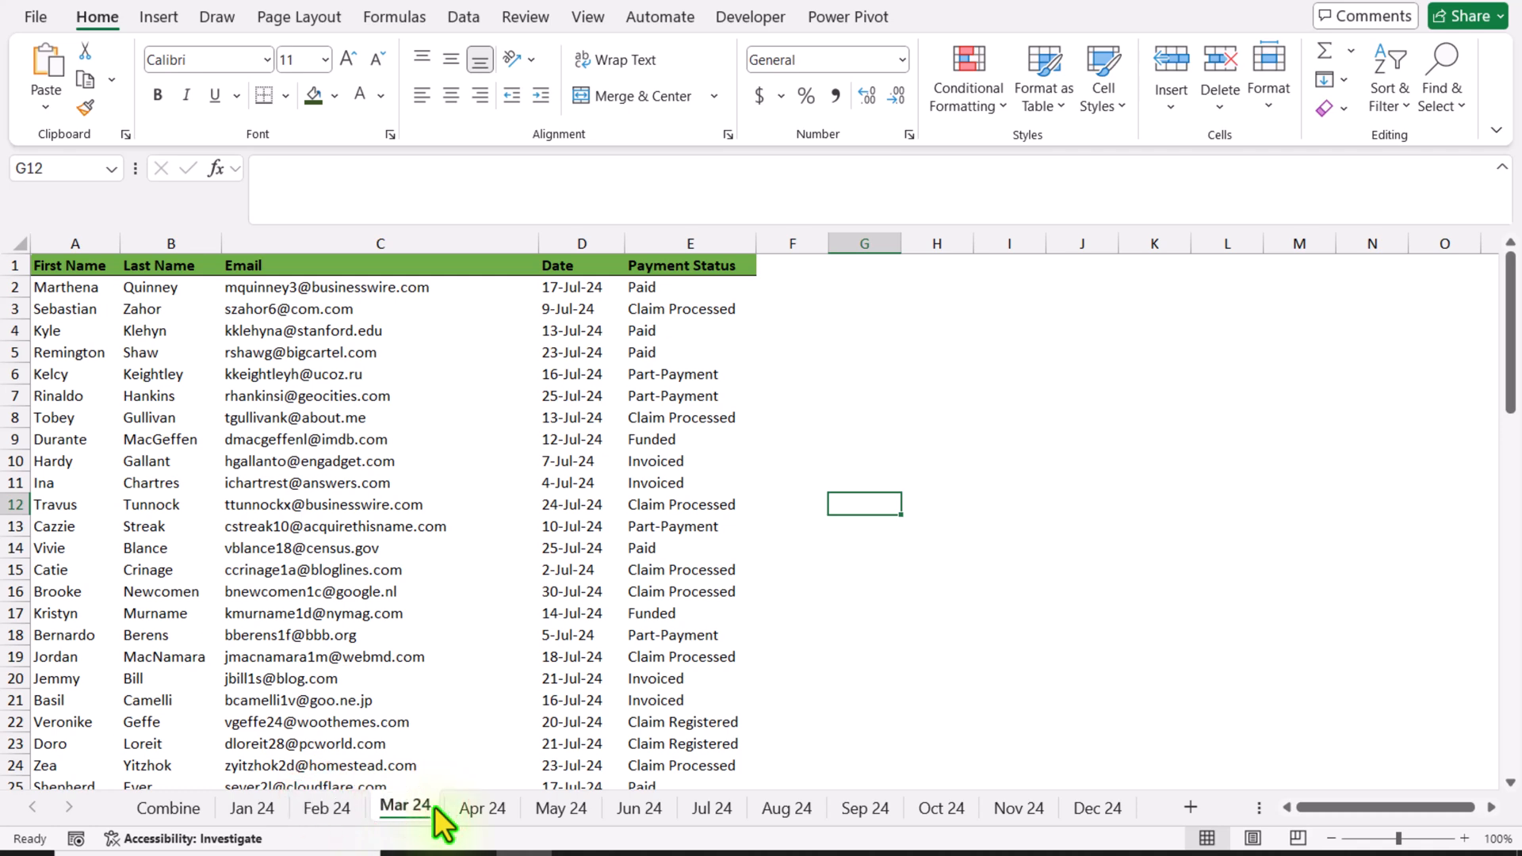
left_click(167, 807)
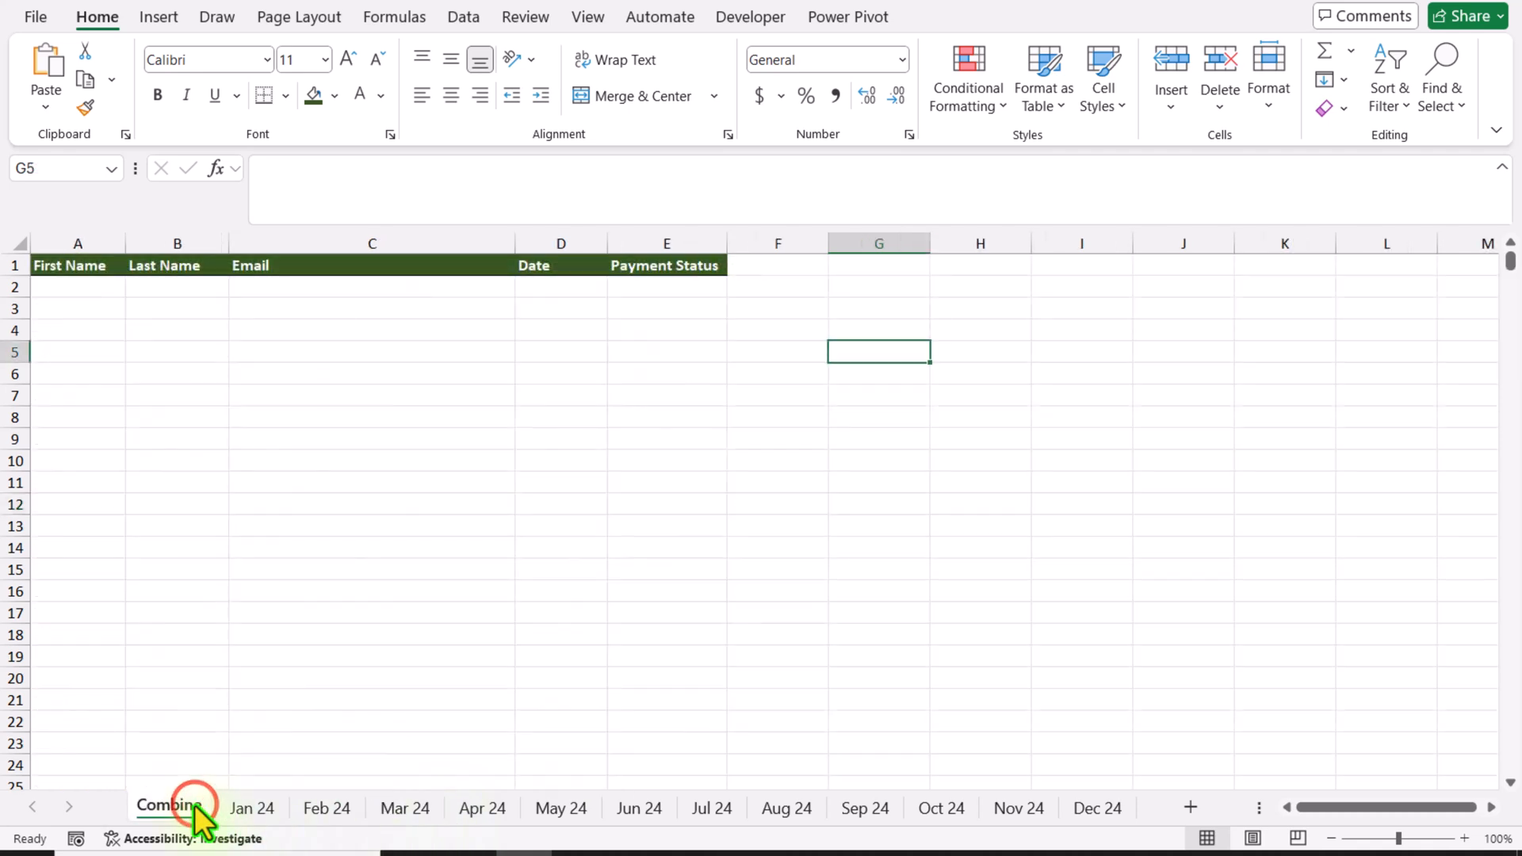
left_click(77, 285)
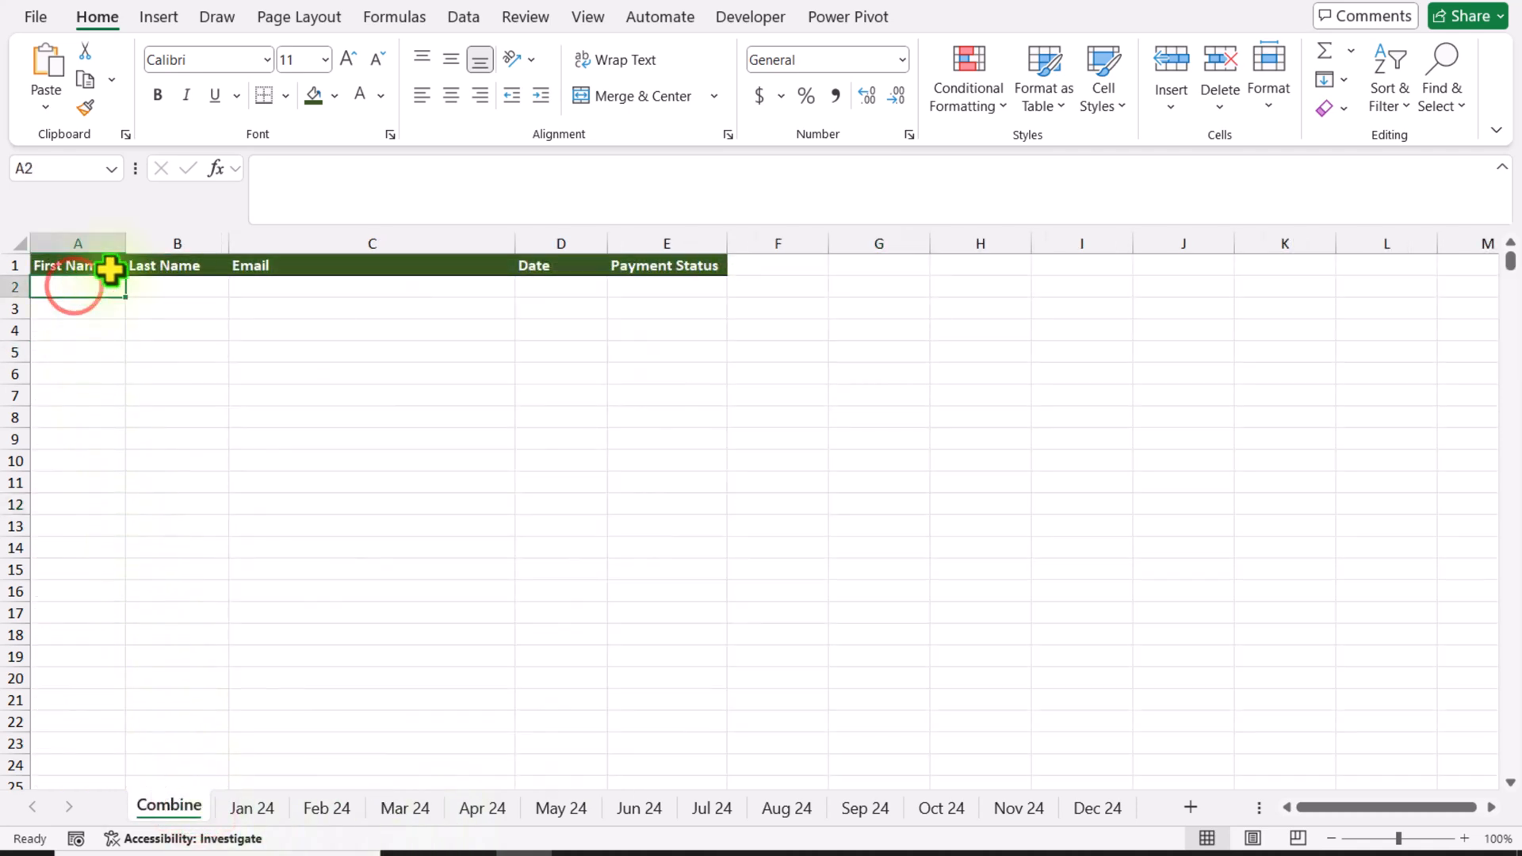
double_click(77, 286)
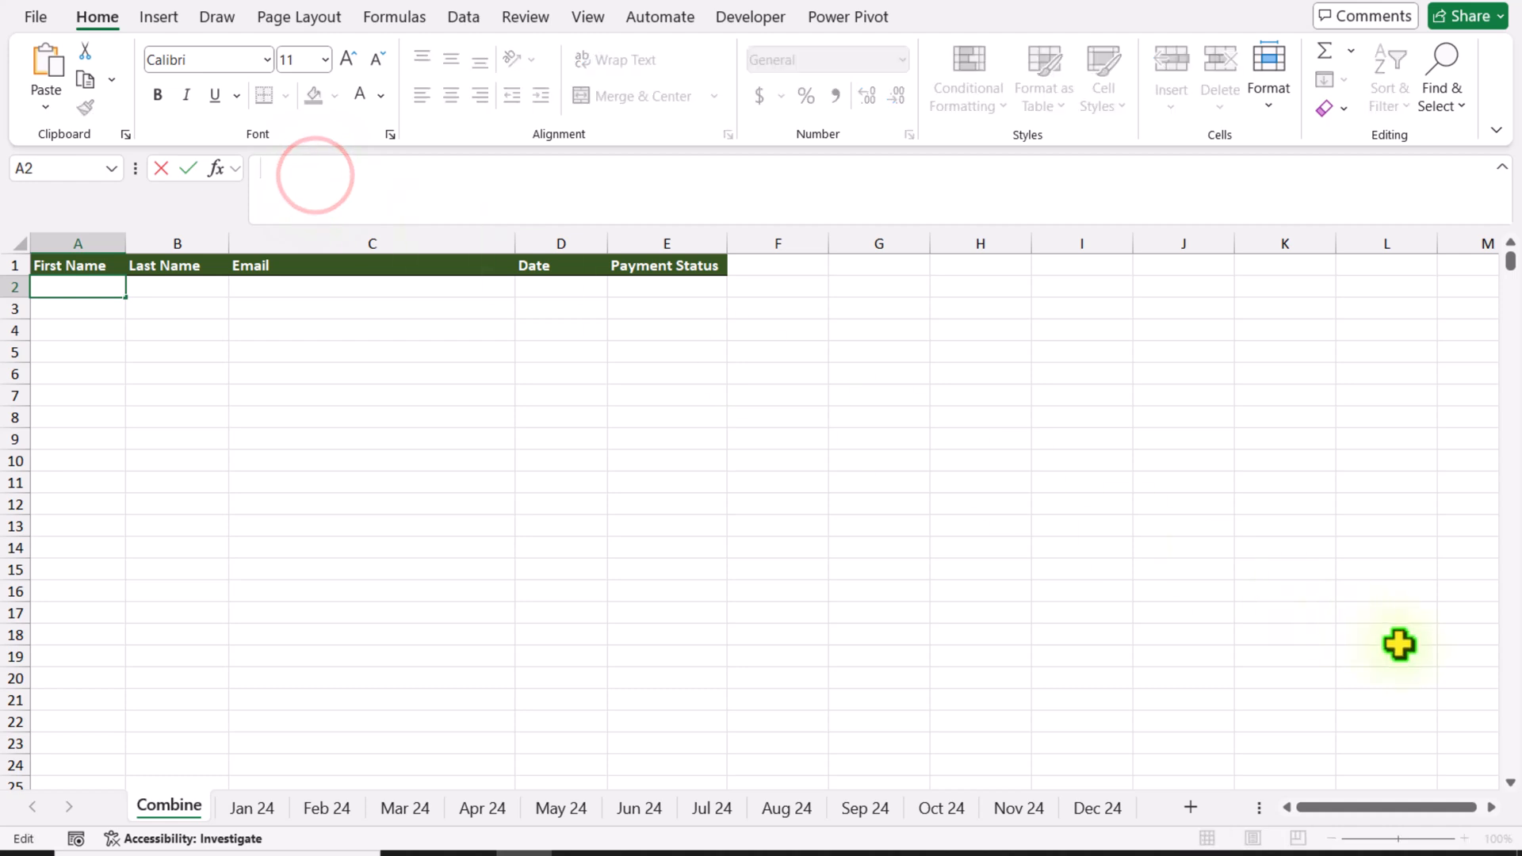
type("=VSTACK(")
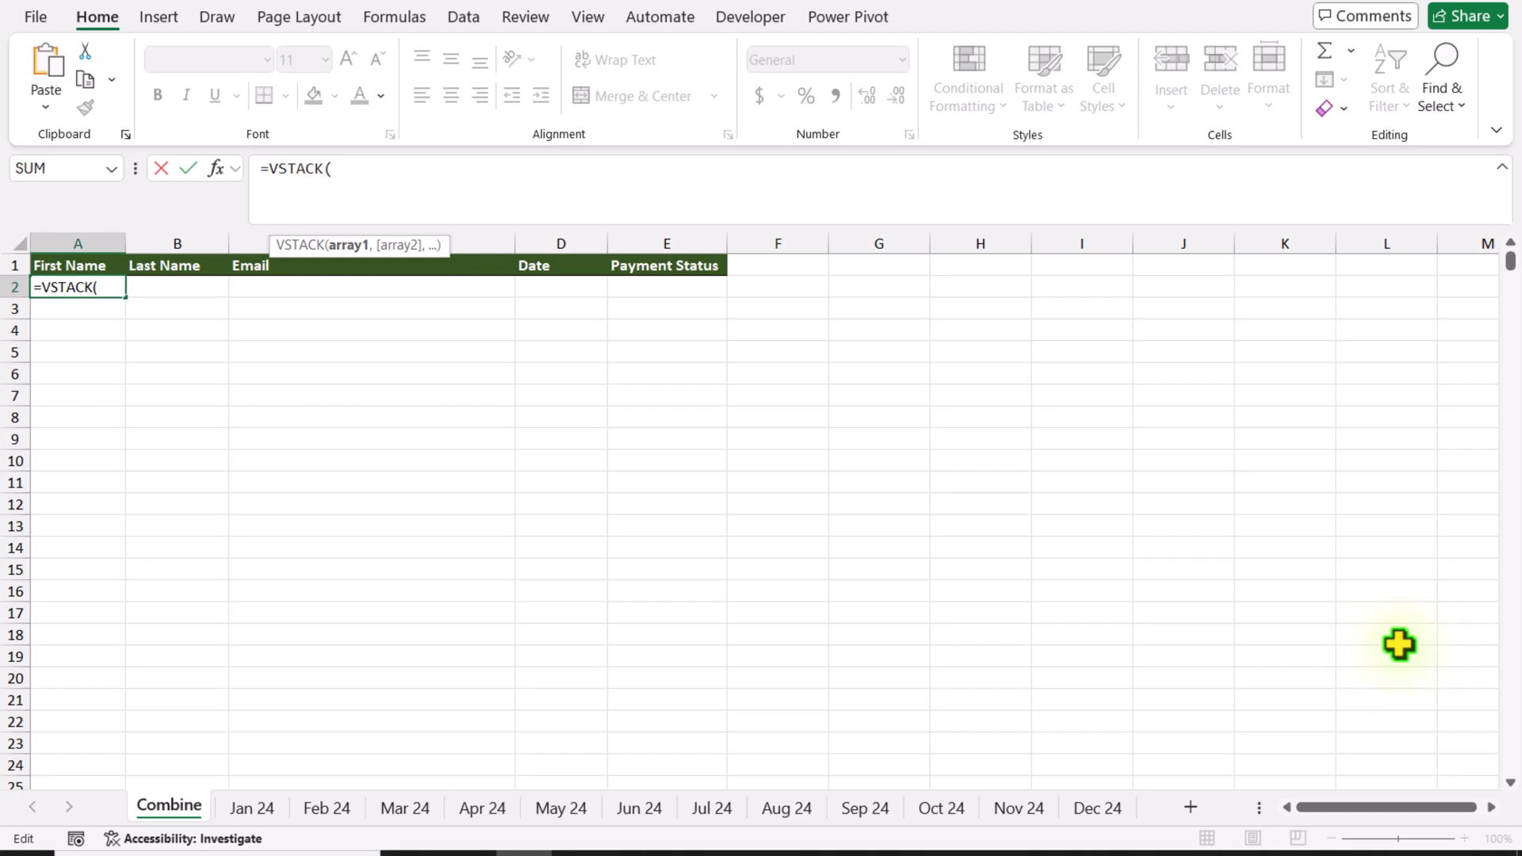
mouse_move(1408, 661)
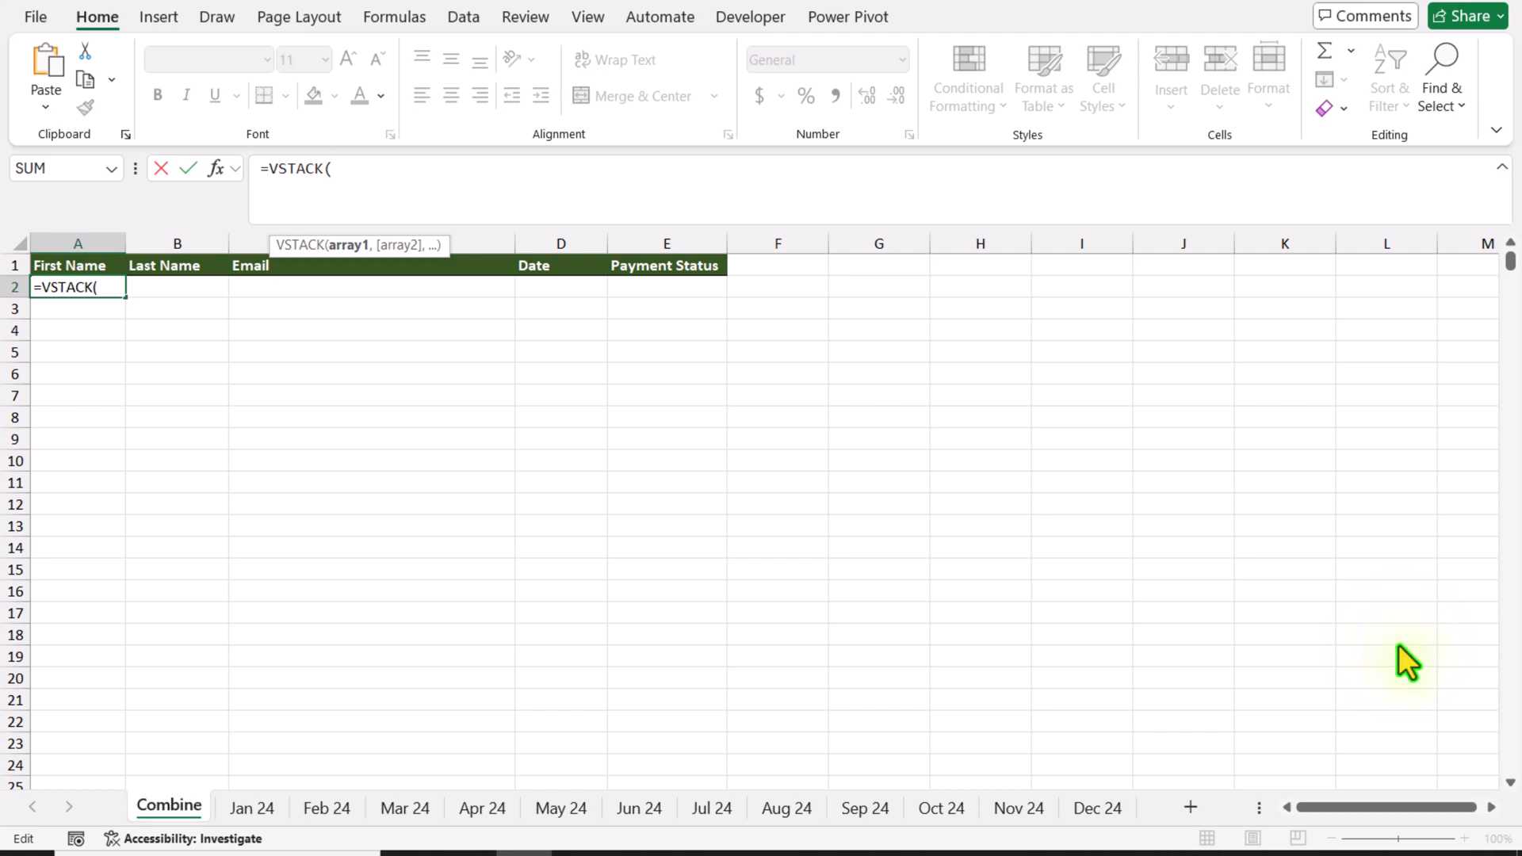
left_click(251, 807)
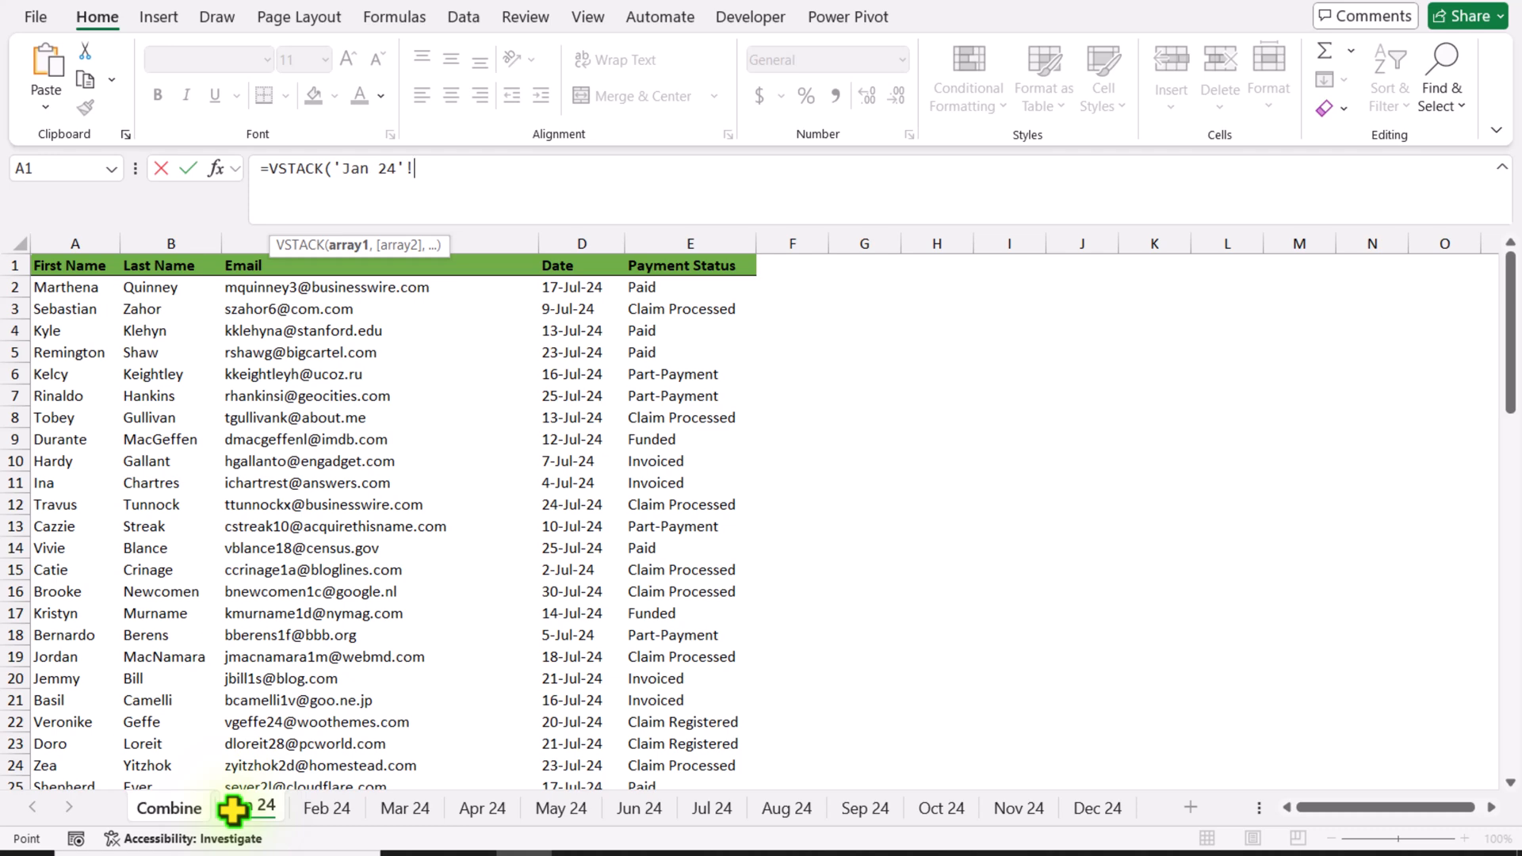
key("Backspace")
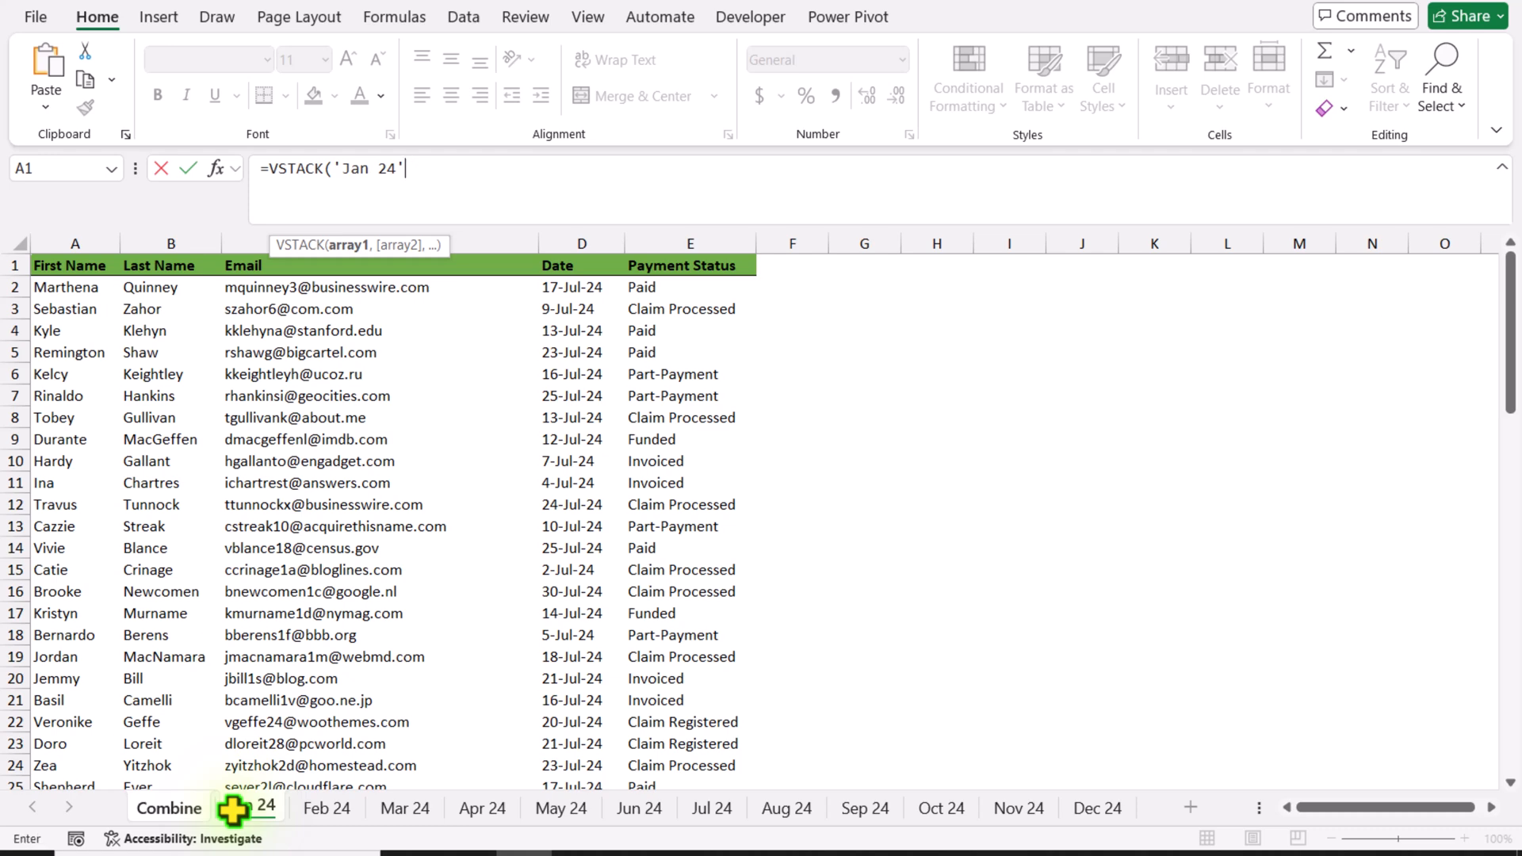
key("Backspace")
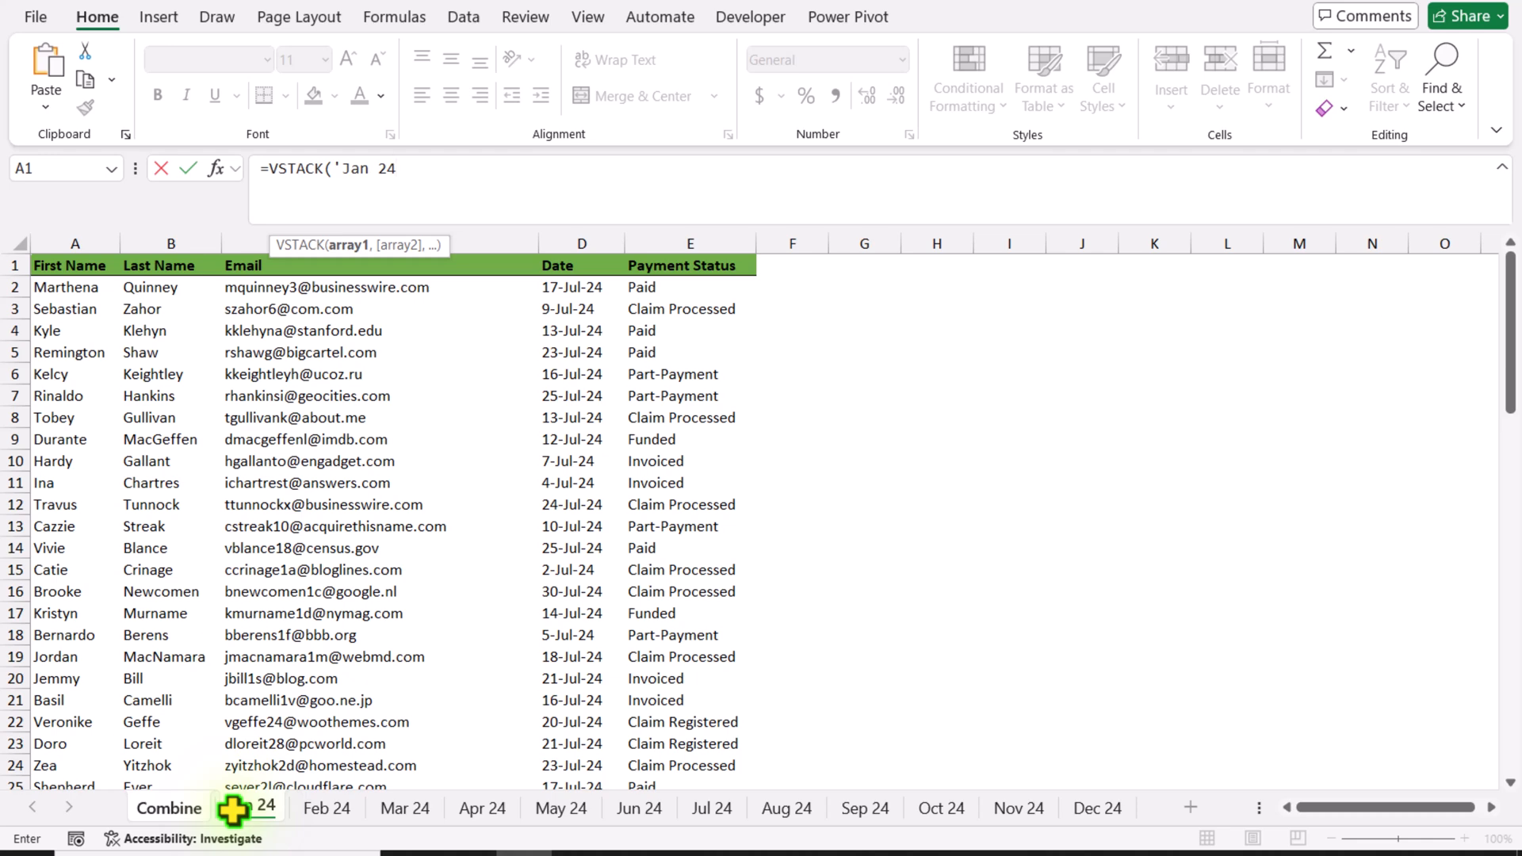
type(":'Dec 24'!A2:E16")
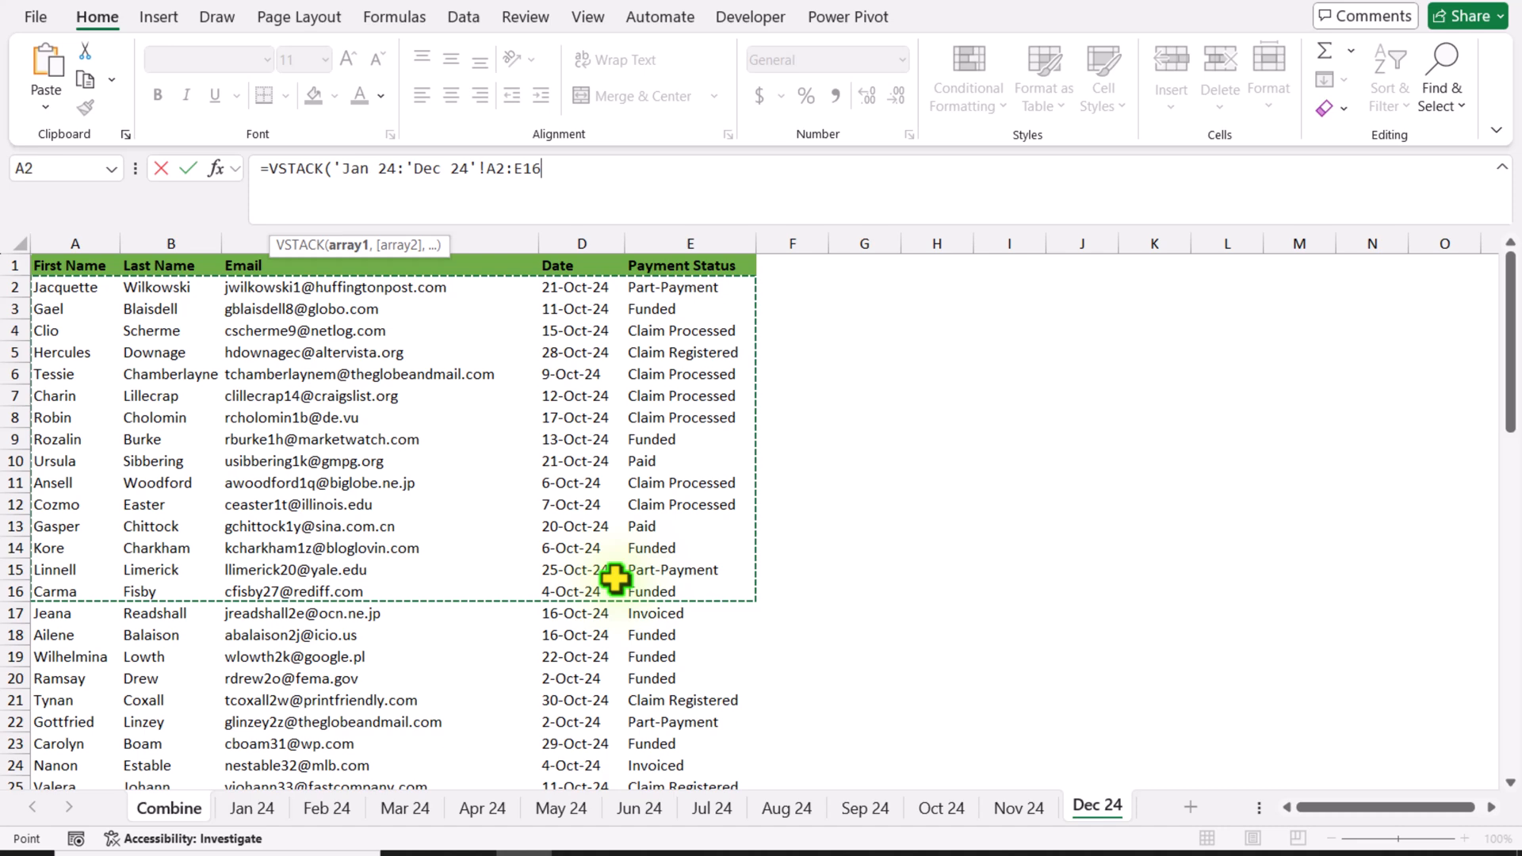
mouse_move(587, 519)
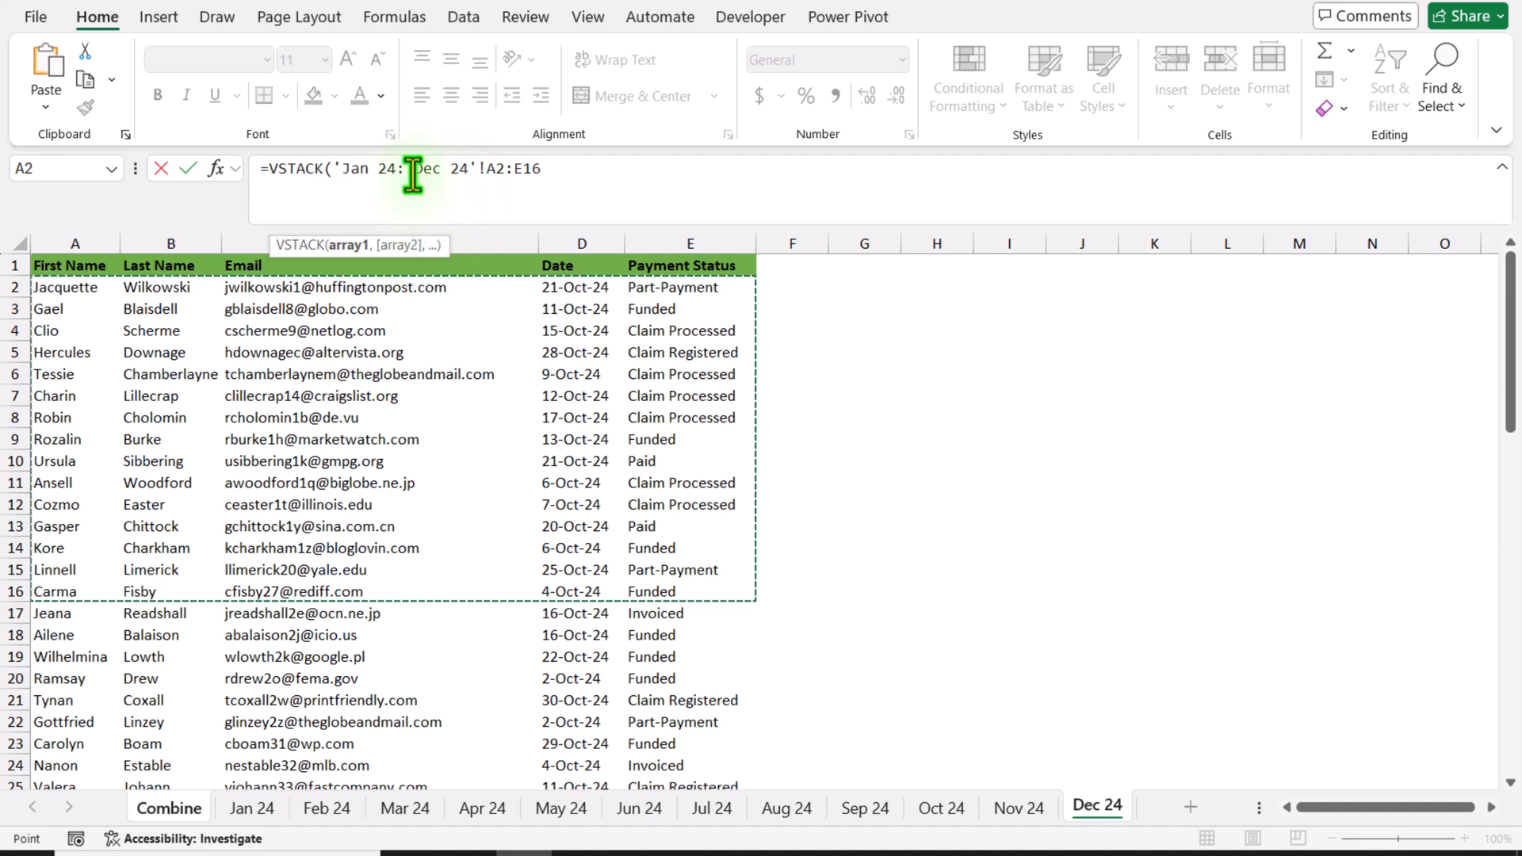
- Extend the stacked range's end to E1000 and close the VSTACK parenthesis
left_click(422, 199)
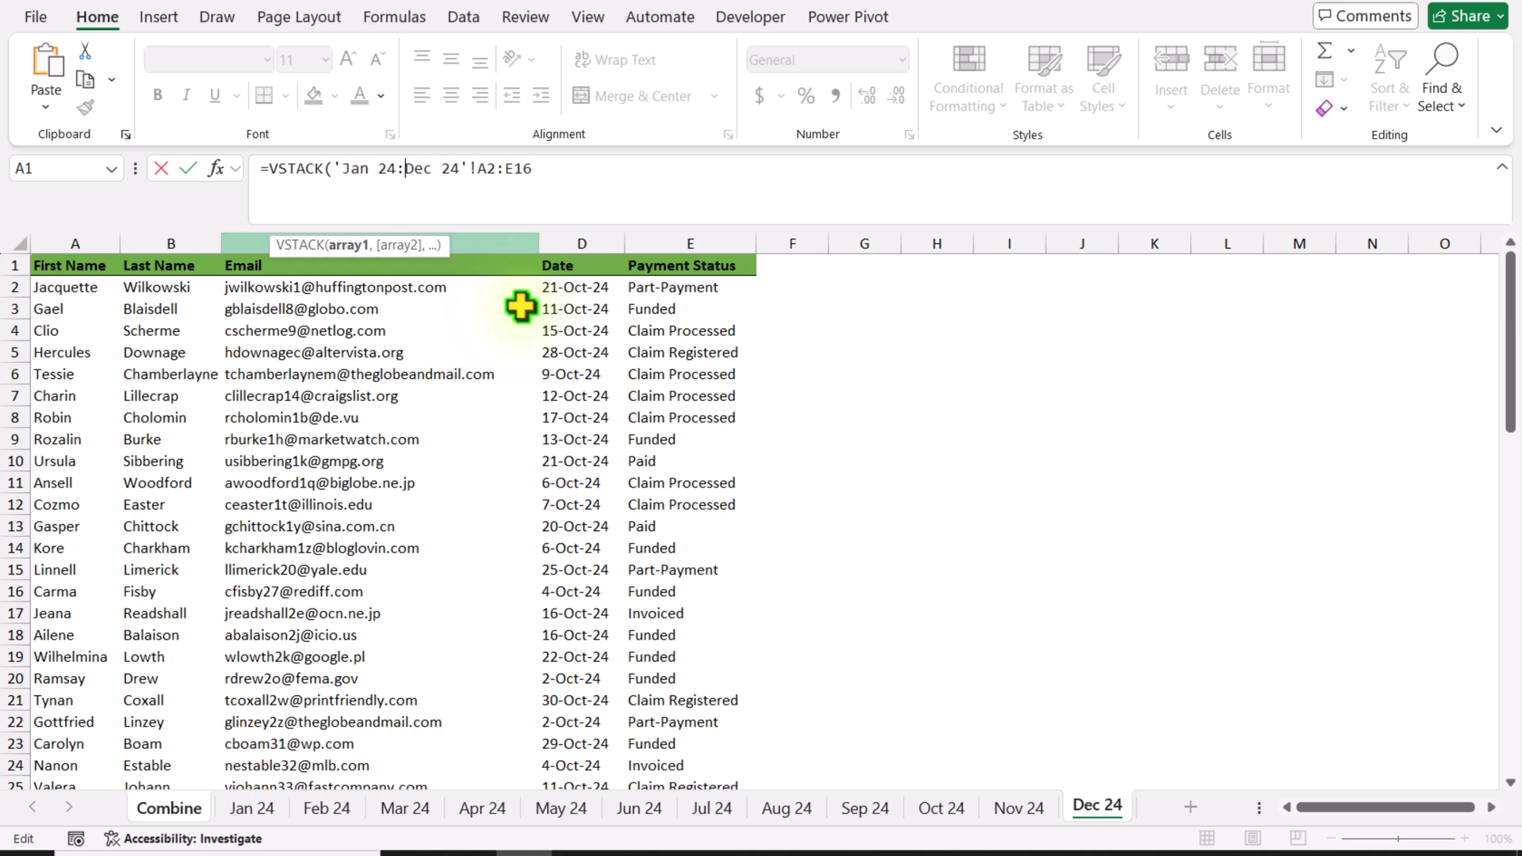
mouse_move(565, 182)
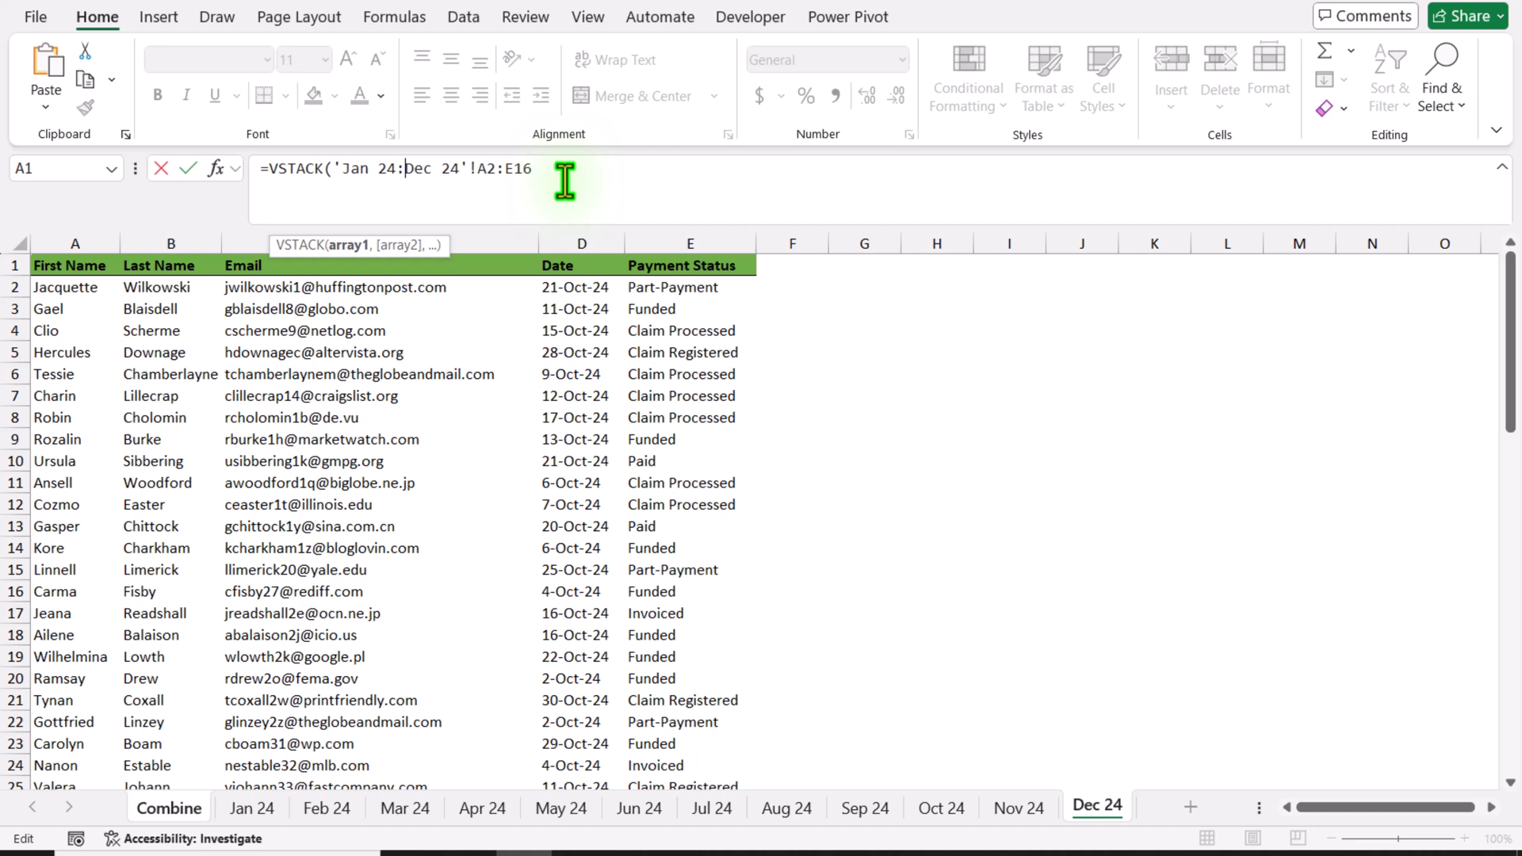
key("Backspace")
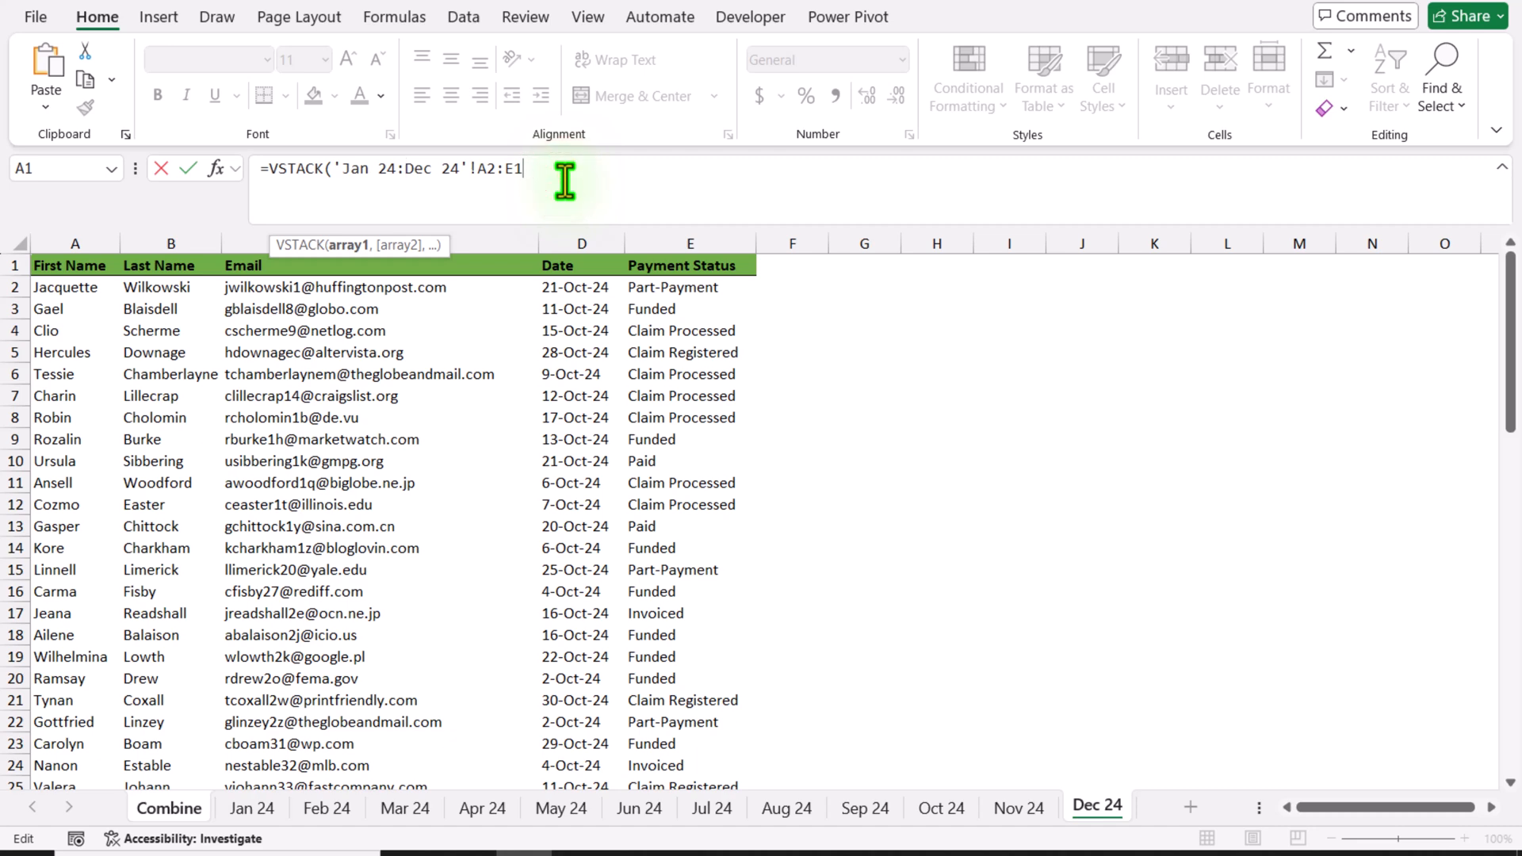
type("00")
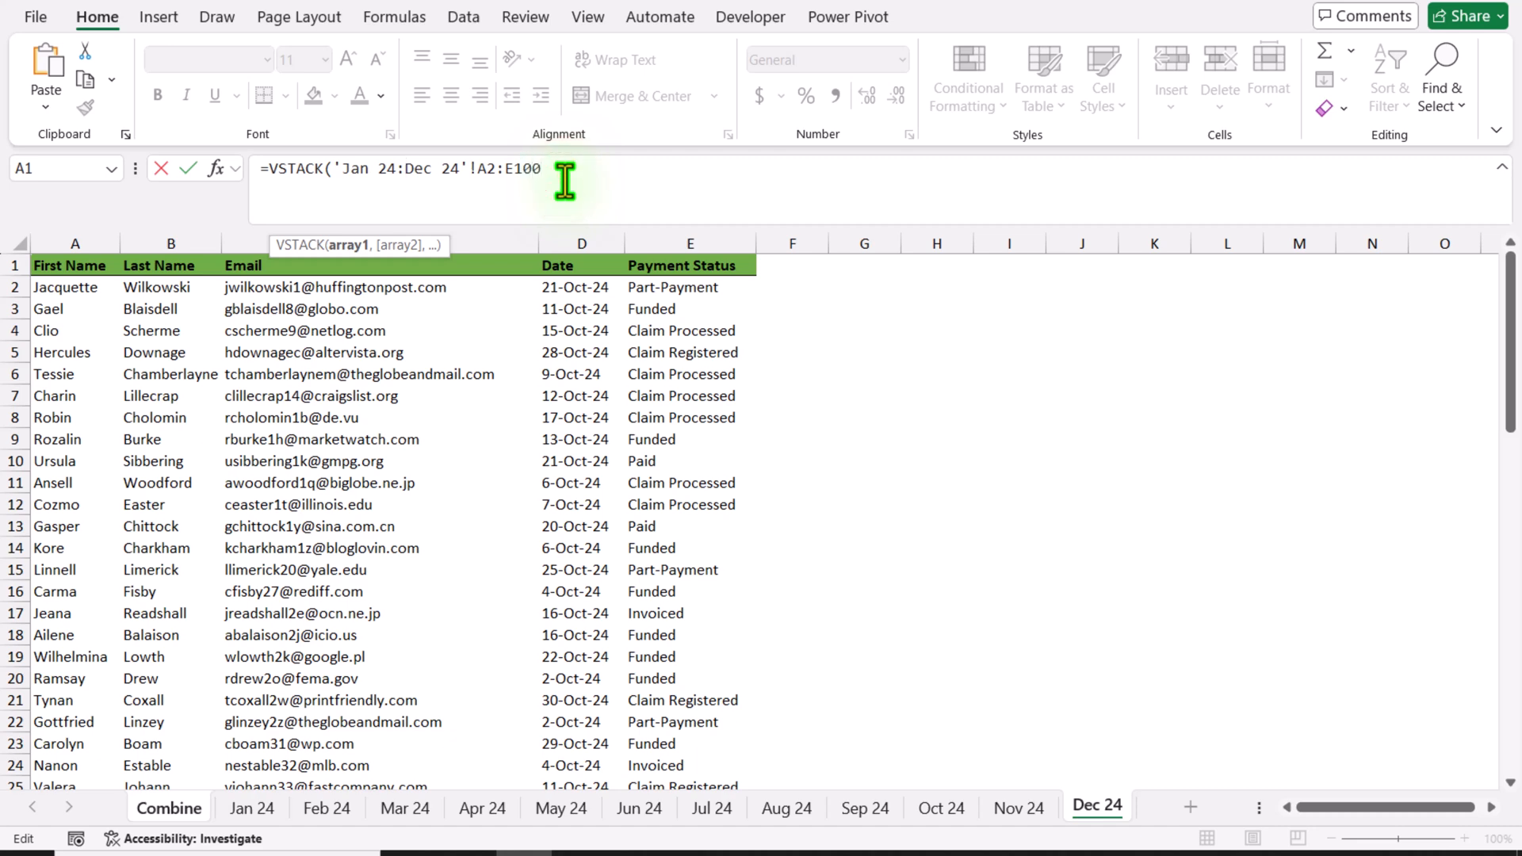
type("0)")
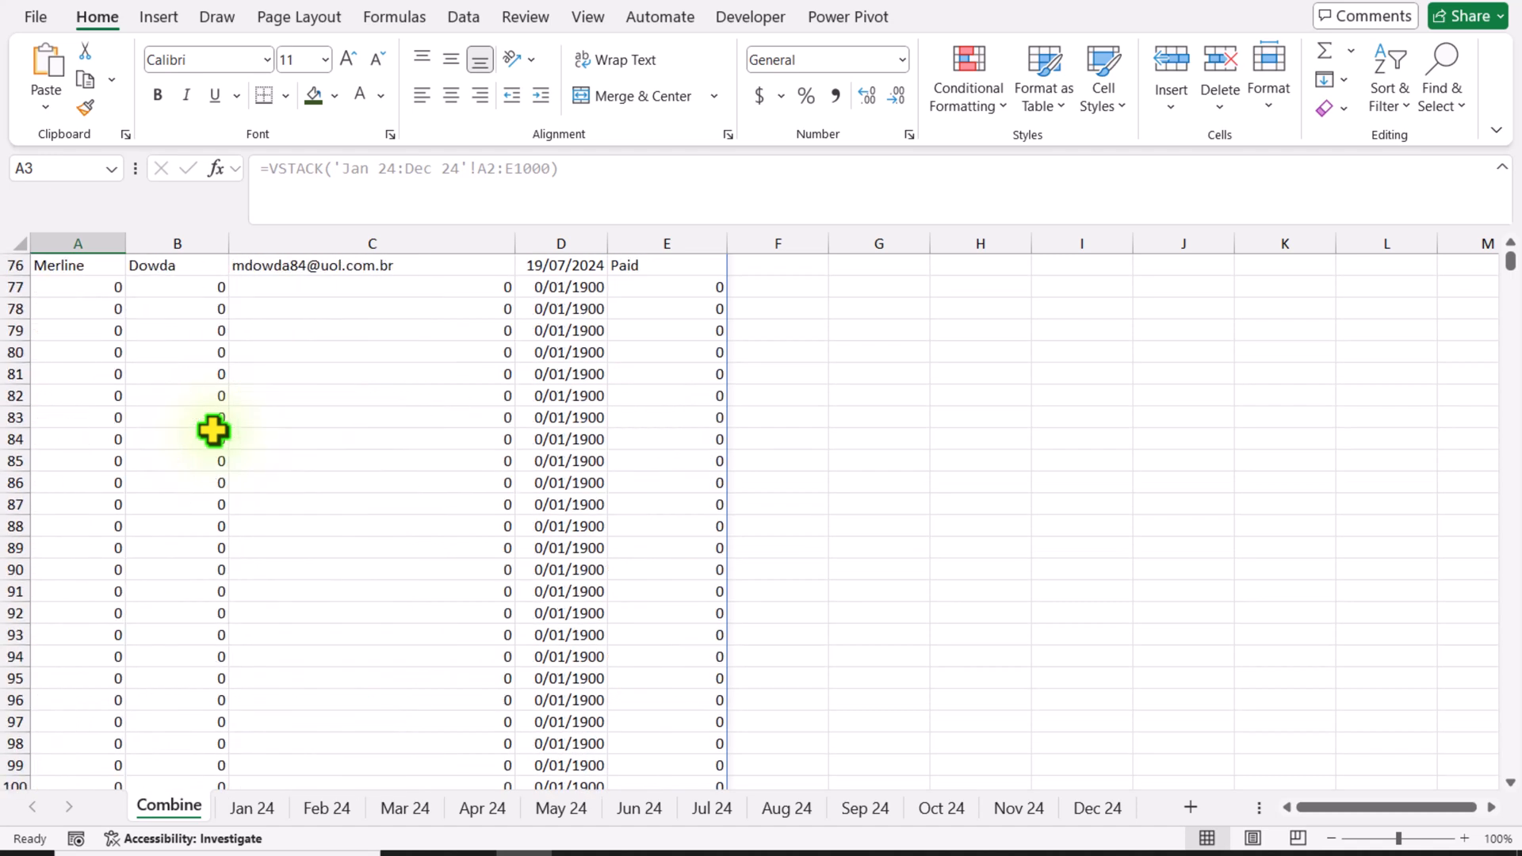
mouse_move(470, 361)
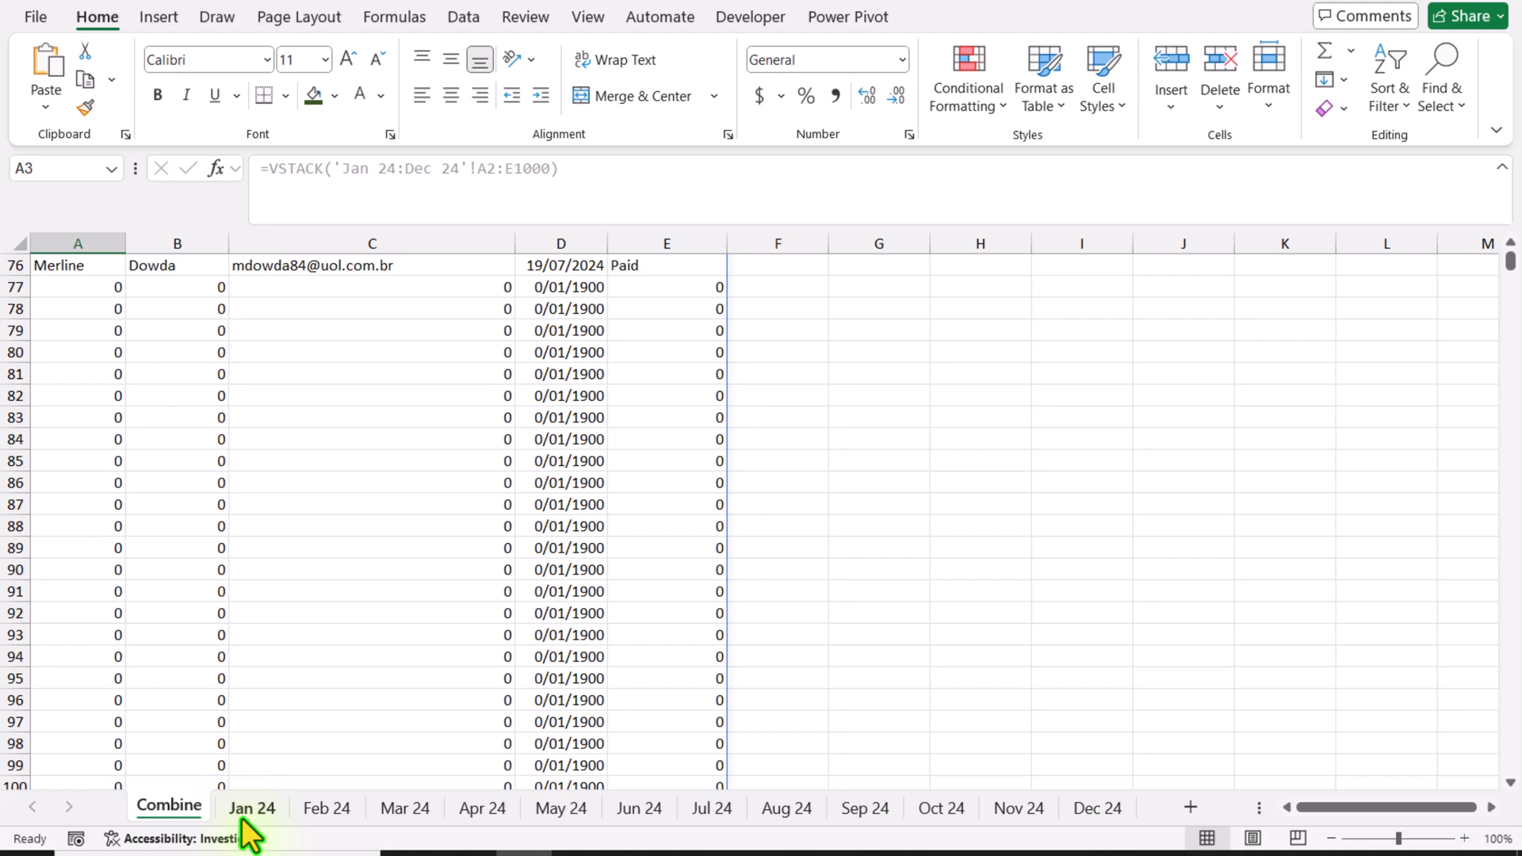
left_click(251, 808)
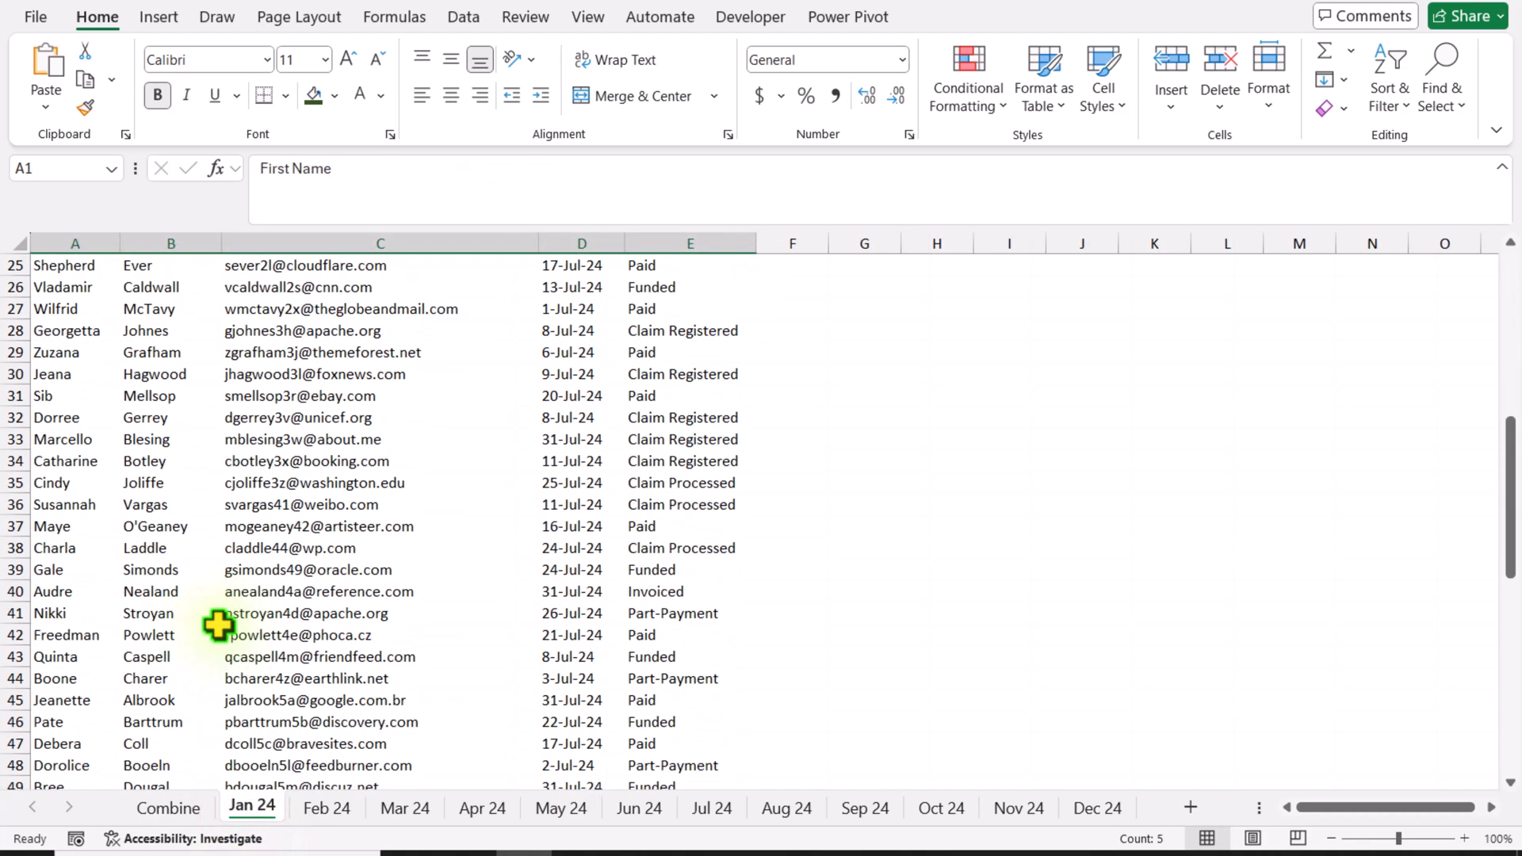
scroll("down", 3)
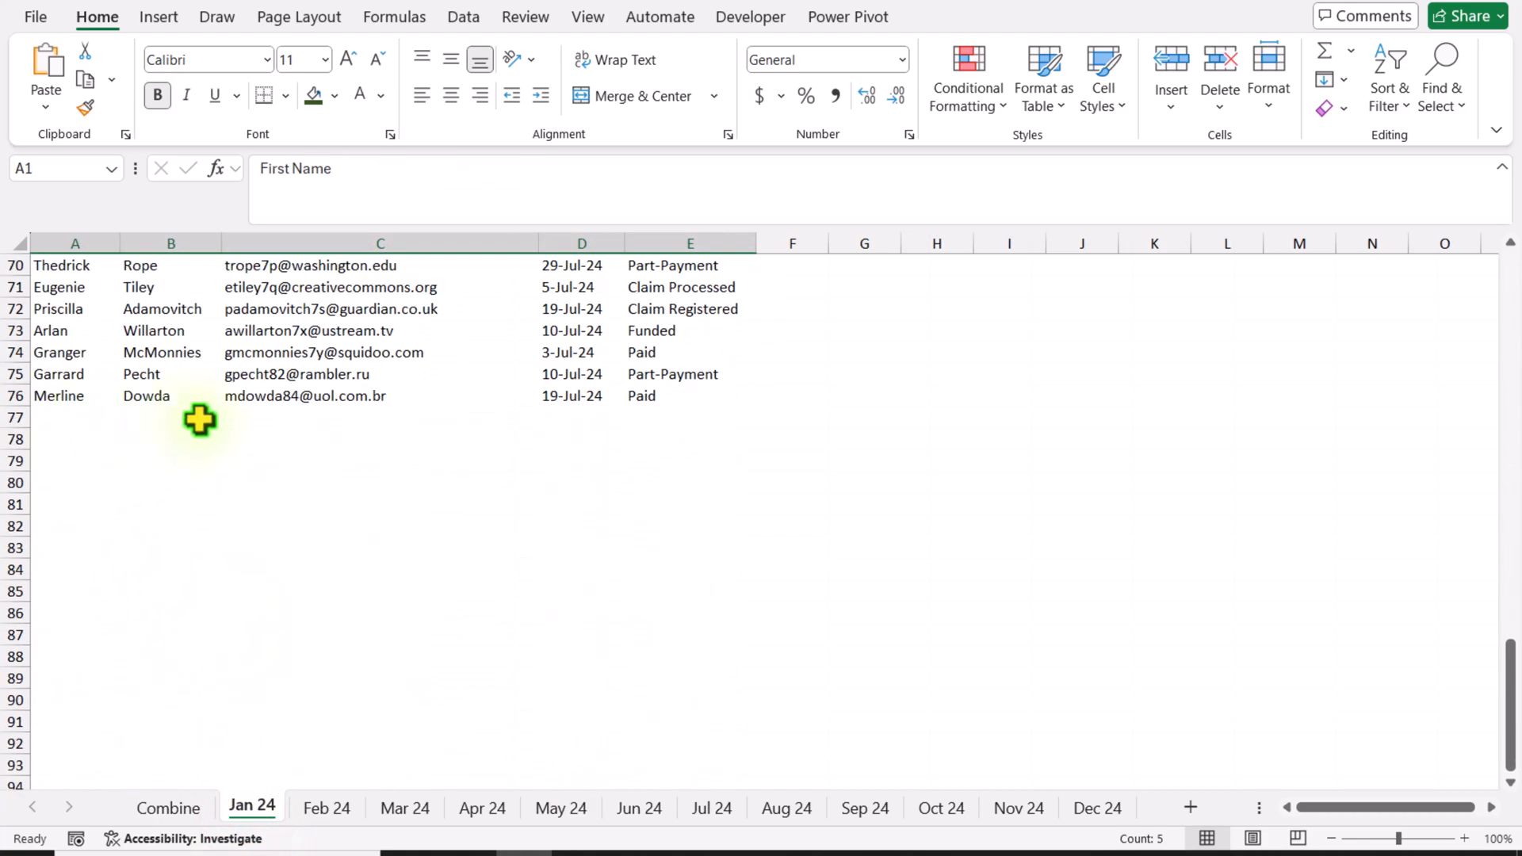
left_click(168, 806)
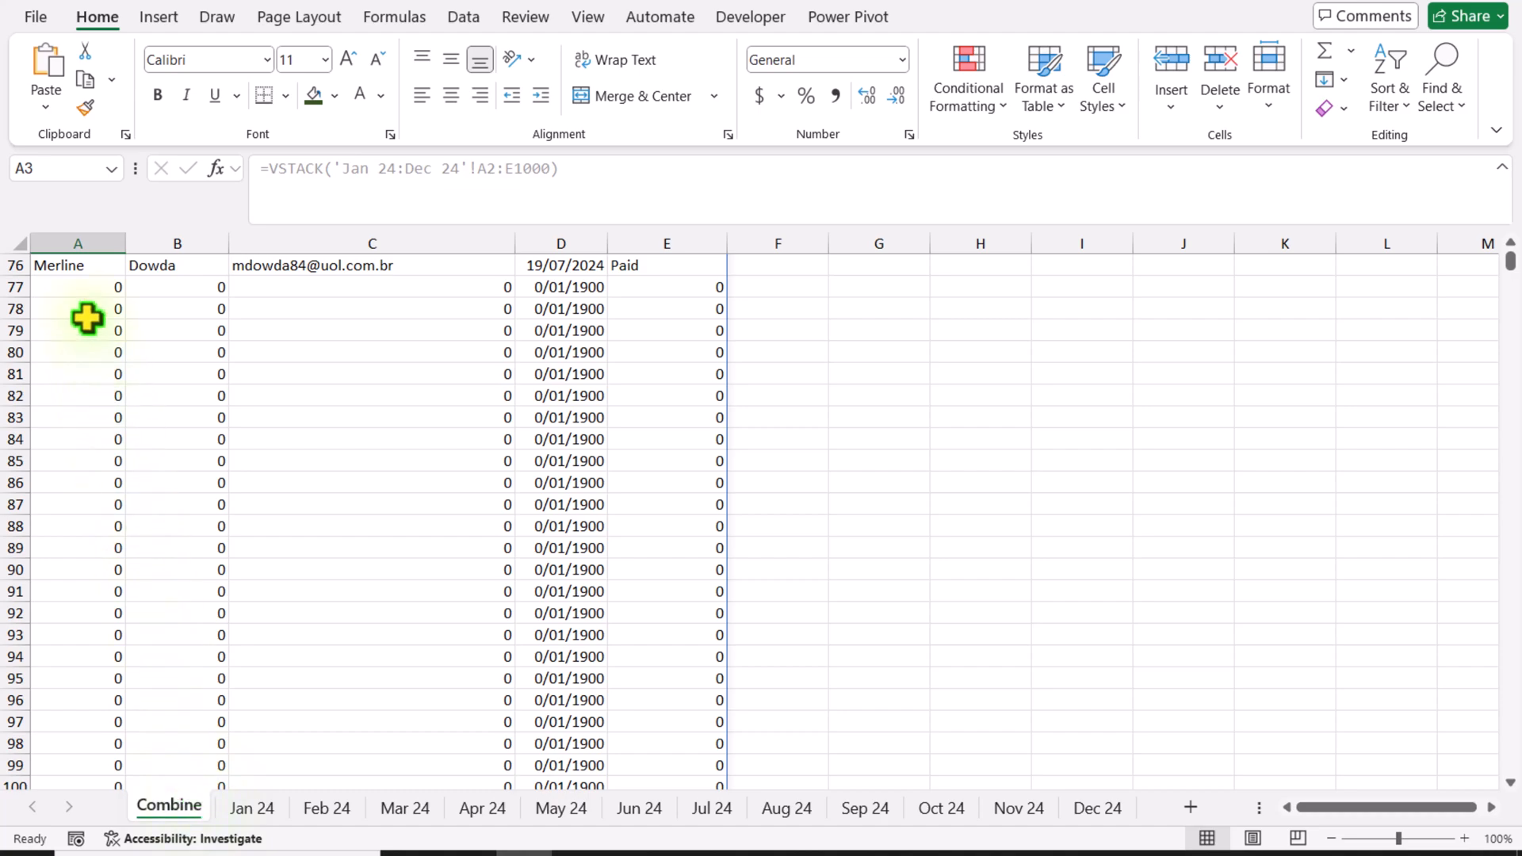
scroll("up", 3)
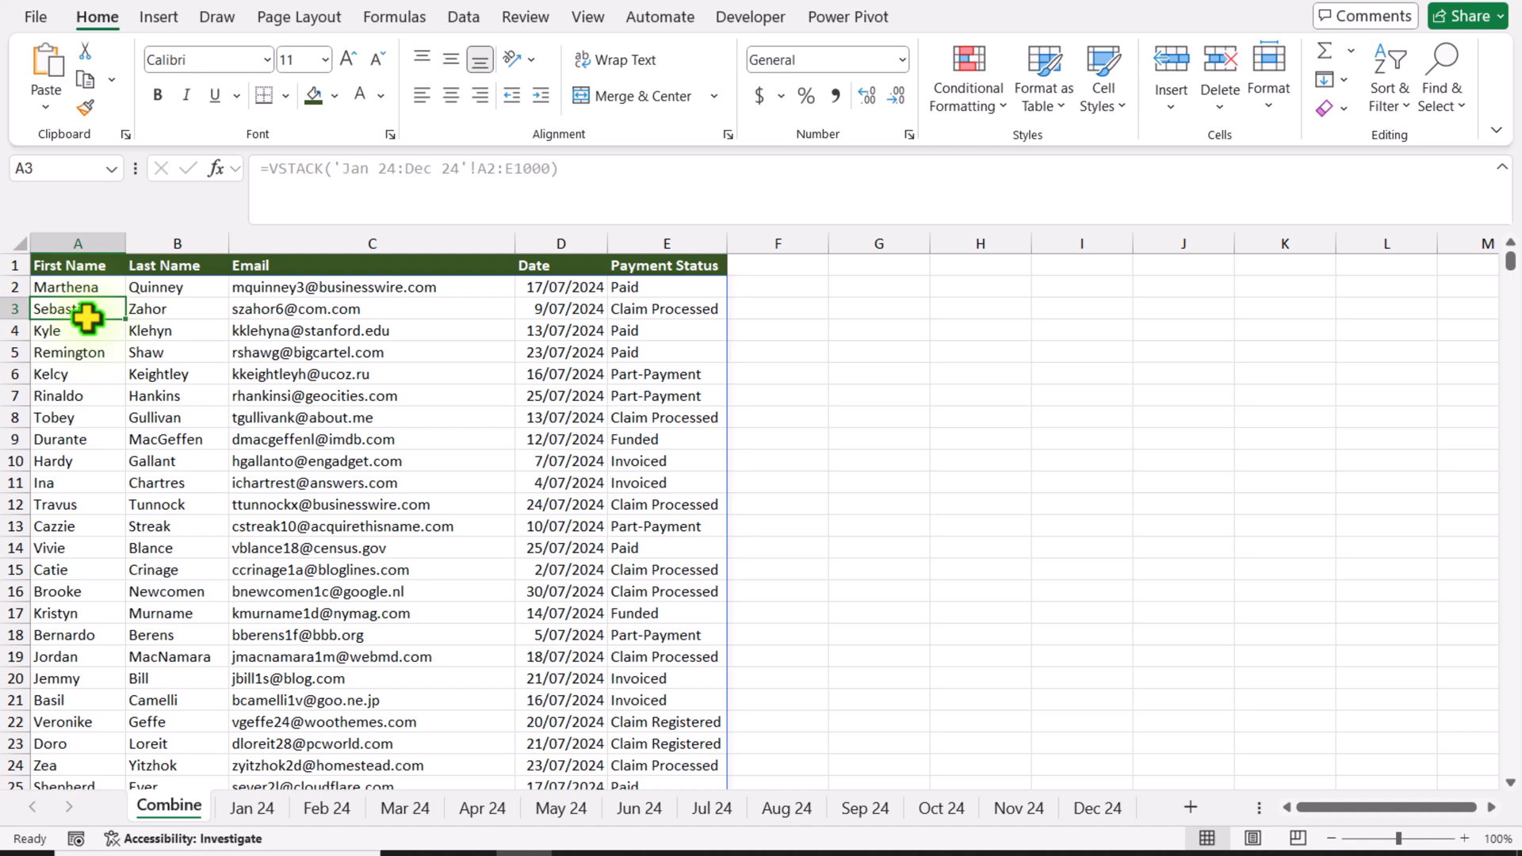
- Wrap the A2 VSTACK formula in =LET(, naming the stacked range X
left_click(68, 286)
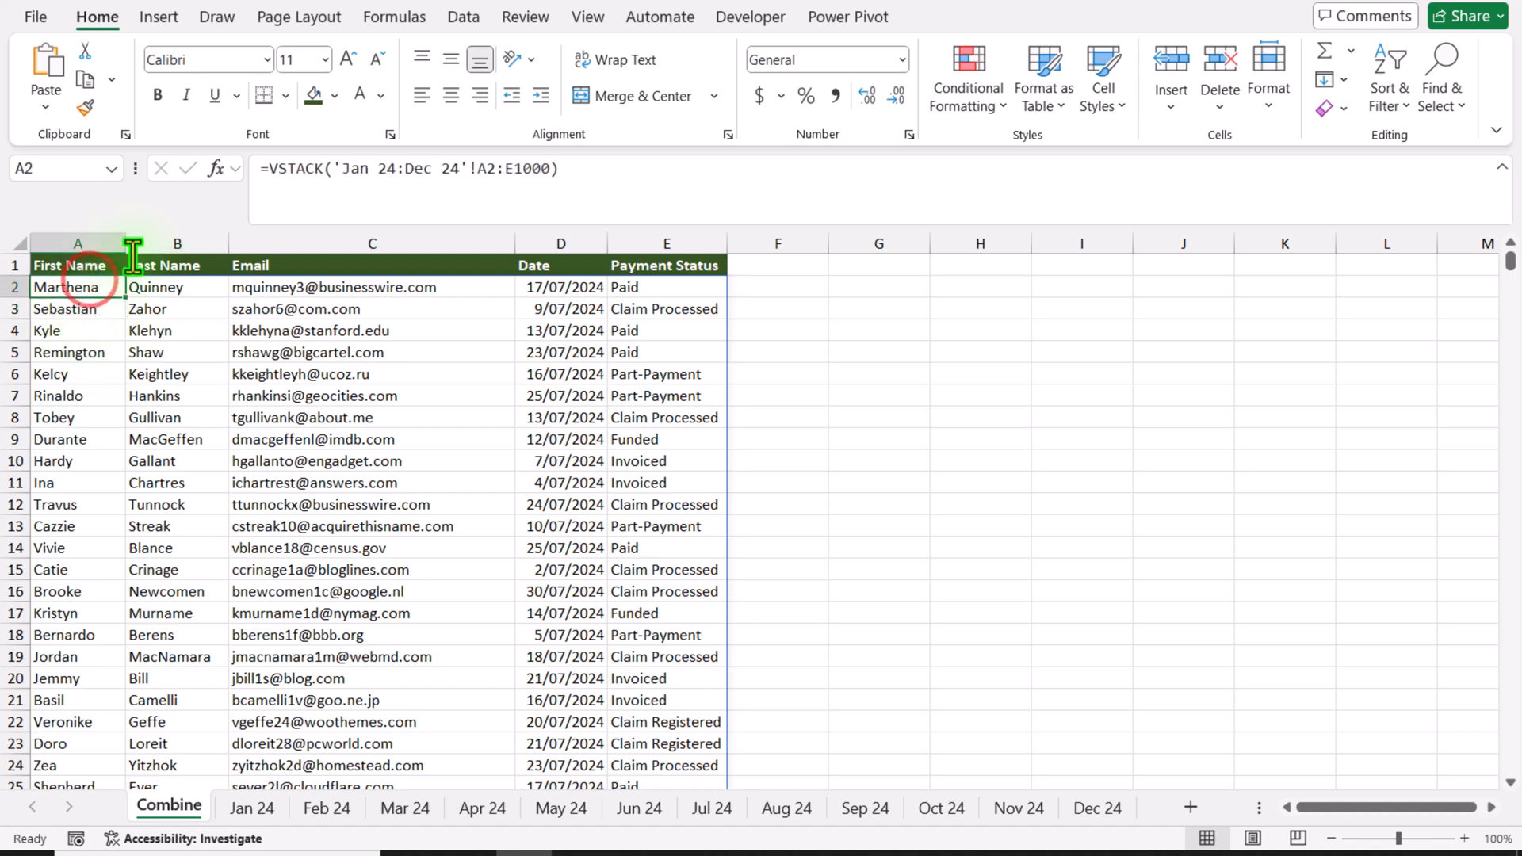
double_click(77, 286)
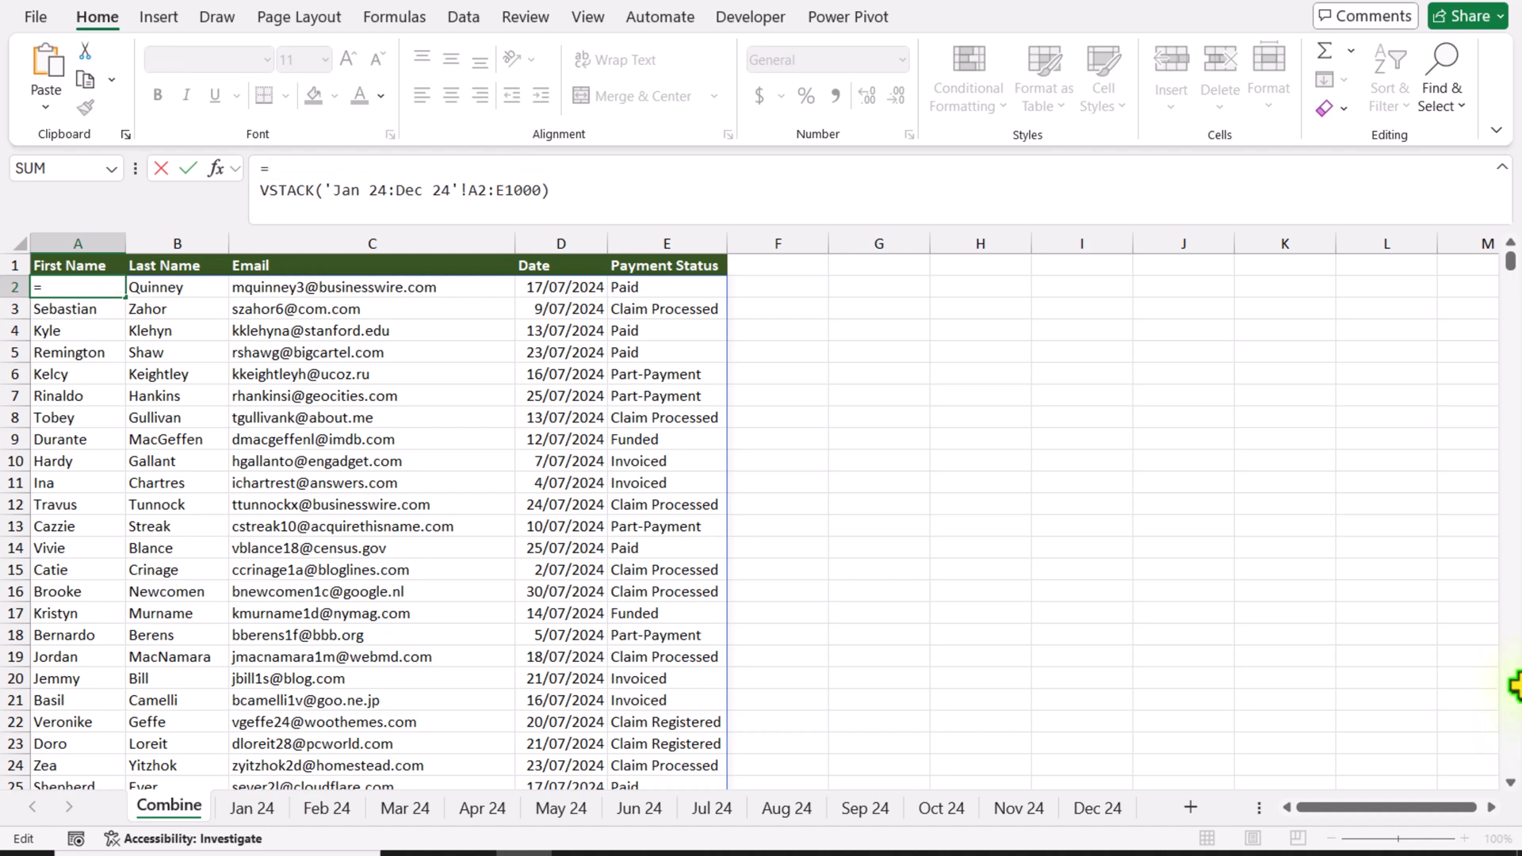
type("=LET(")
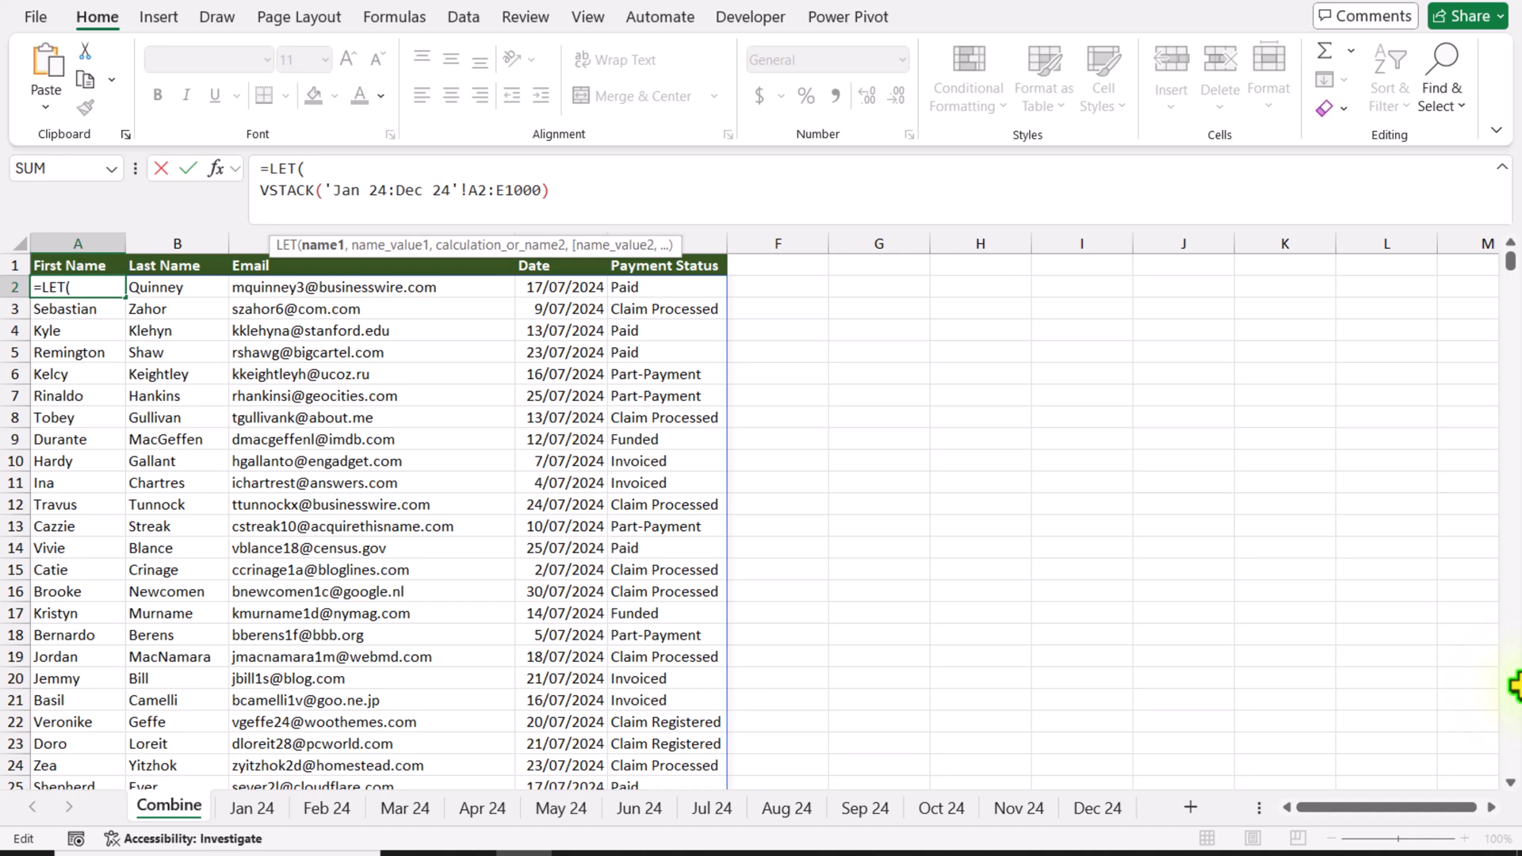
type("X,")
type(",")
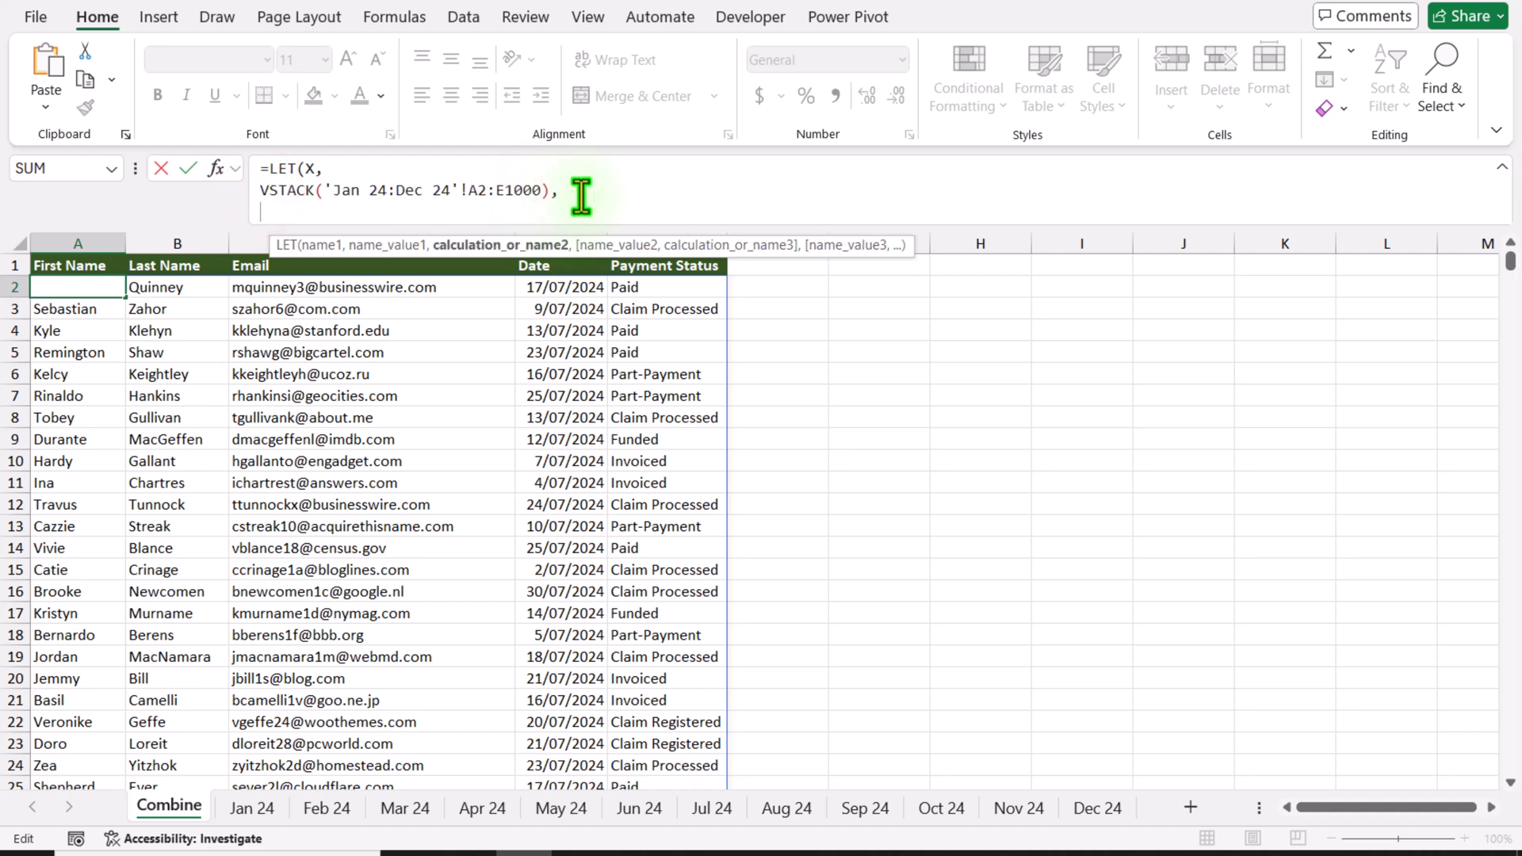
- Add FILTER(X,CHOOSECOLS(X,1)<>"") as the LET calculation and close both parentheses
type("FILTER(")
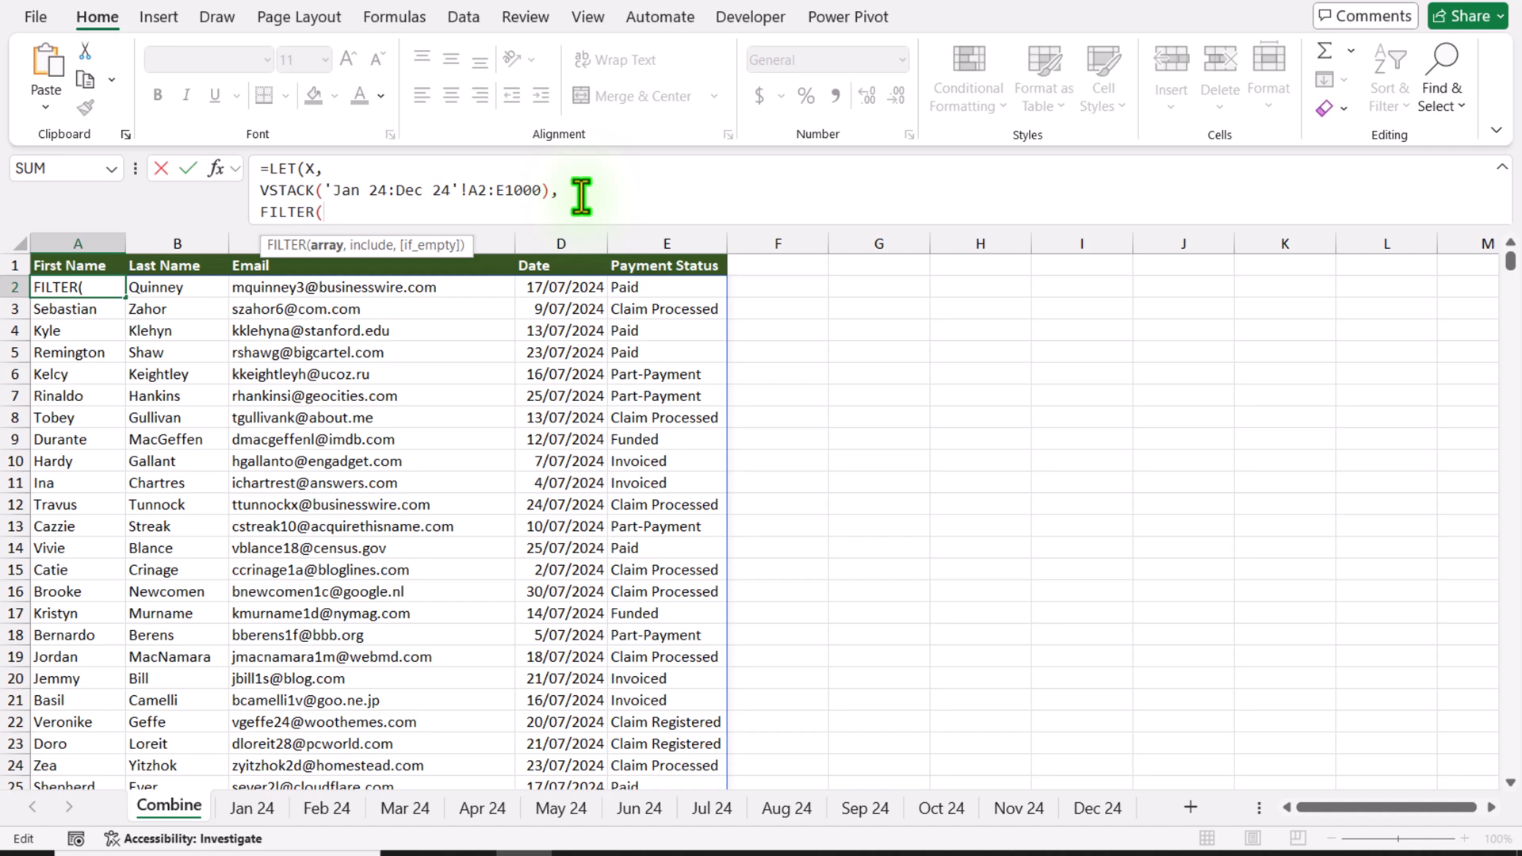
type("X")
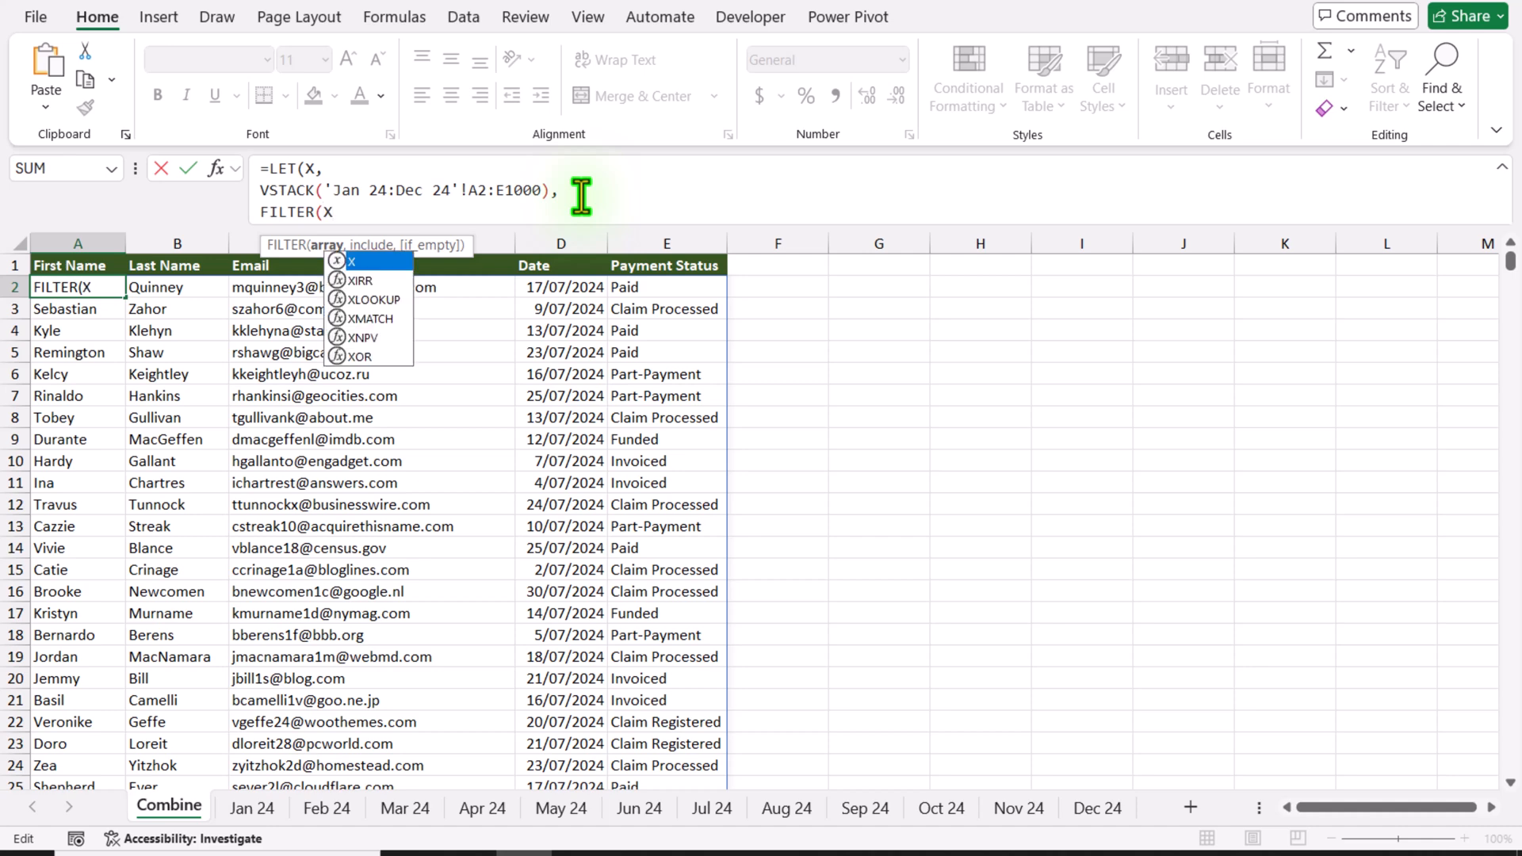
type(",")
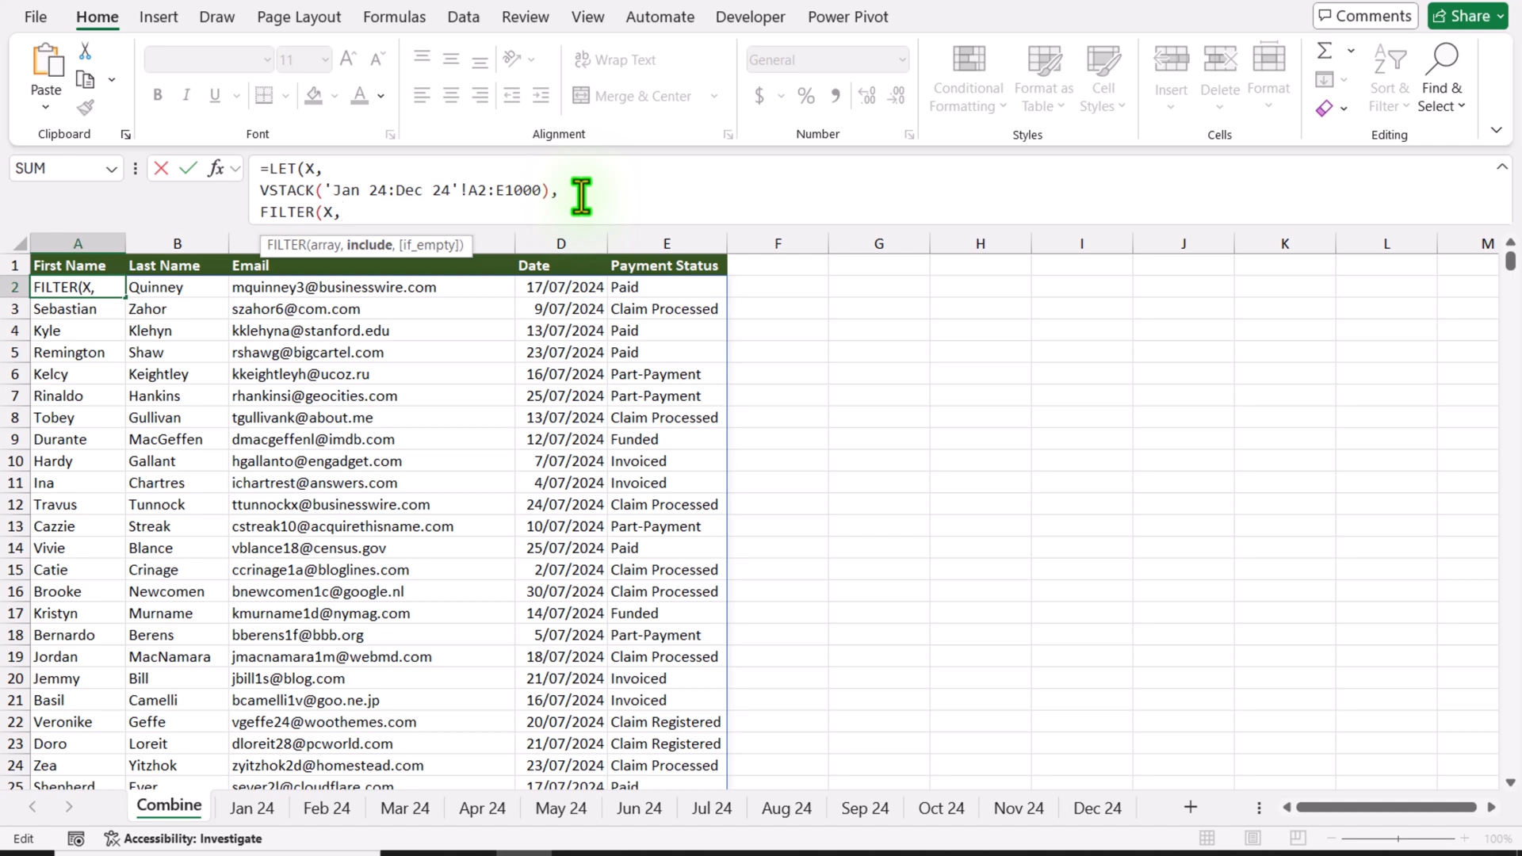
type("C")
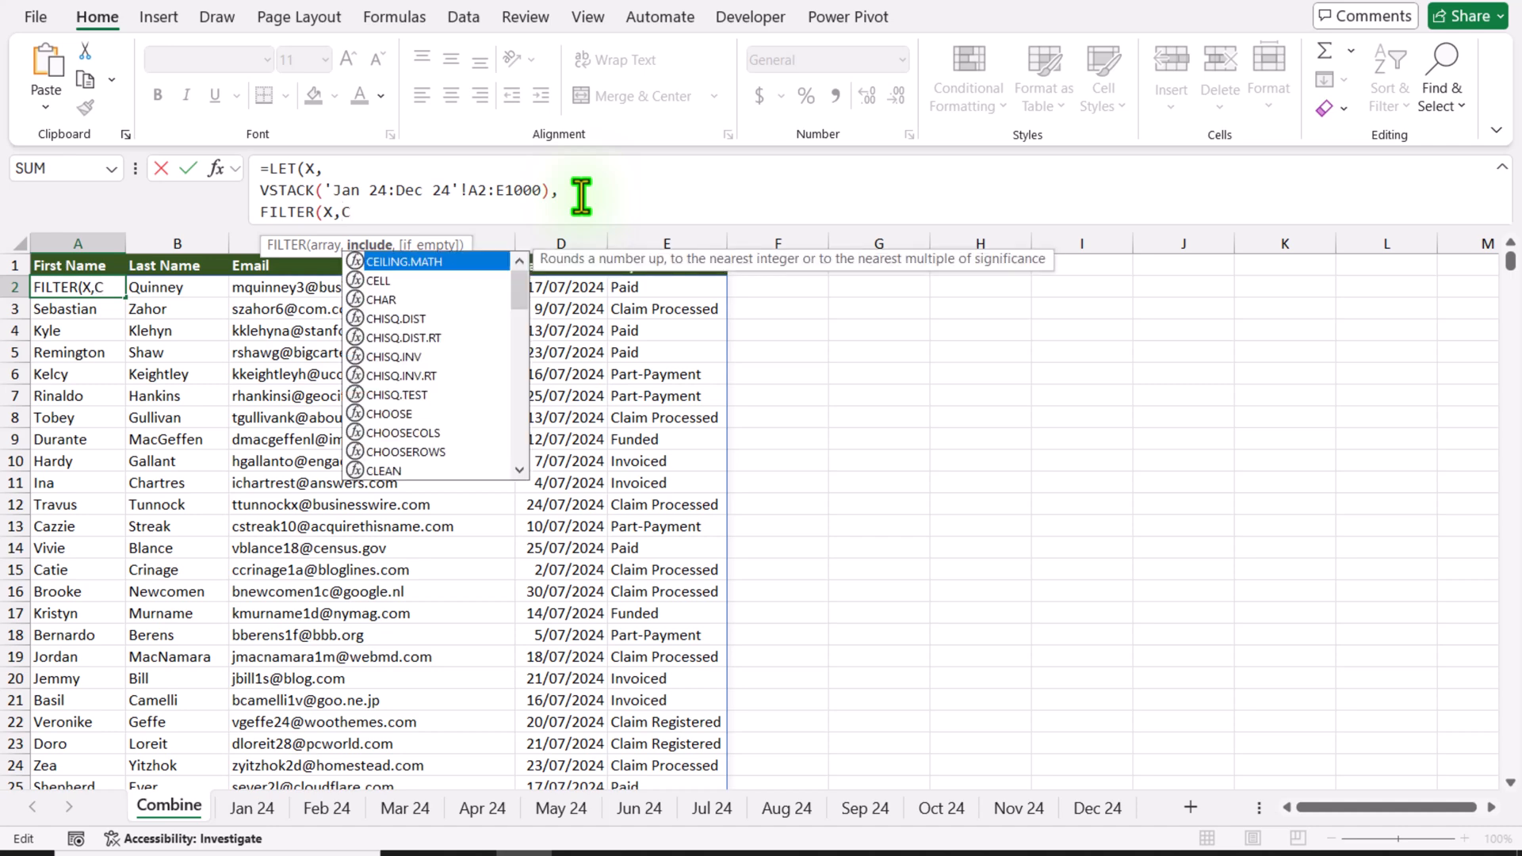
type("H")
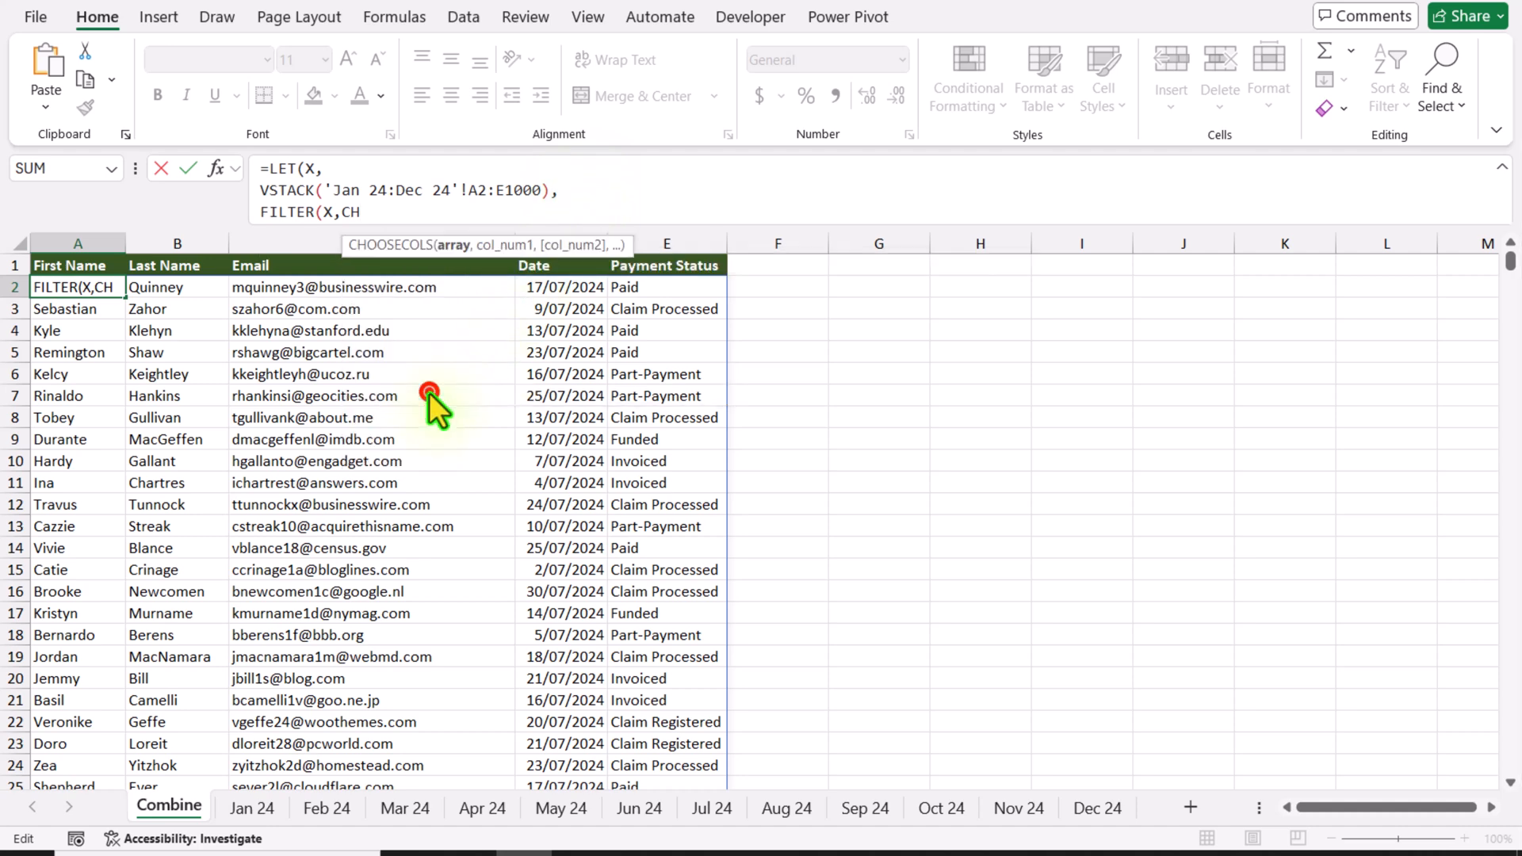
type("OOSECOLS(")
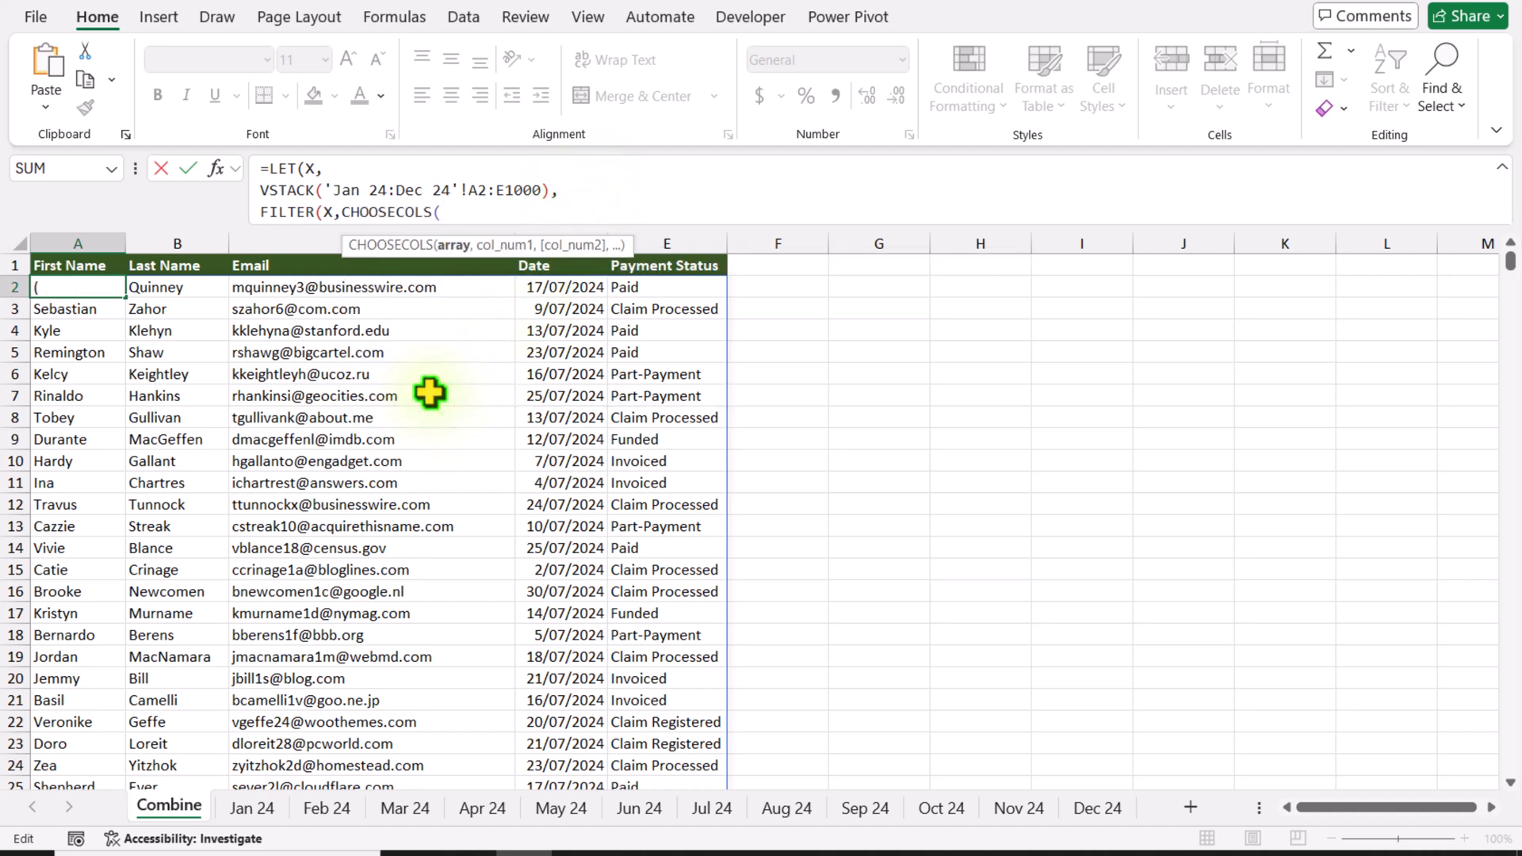
type("X,")
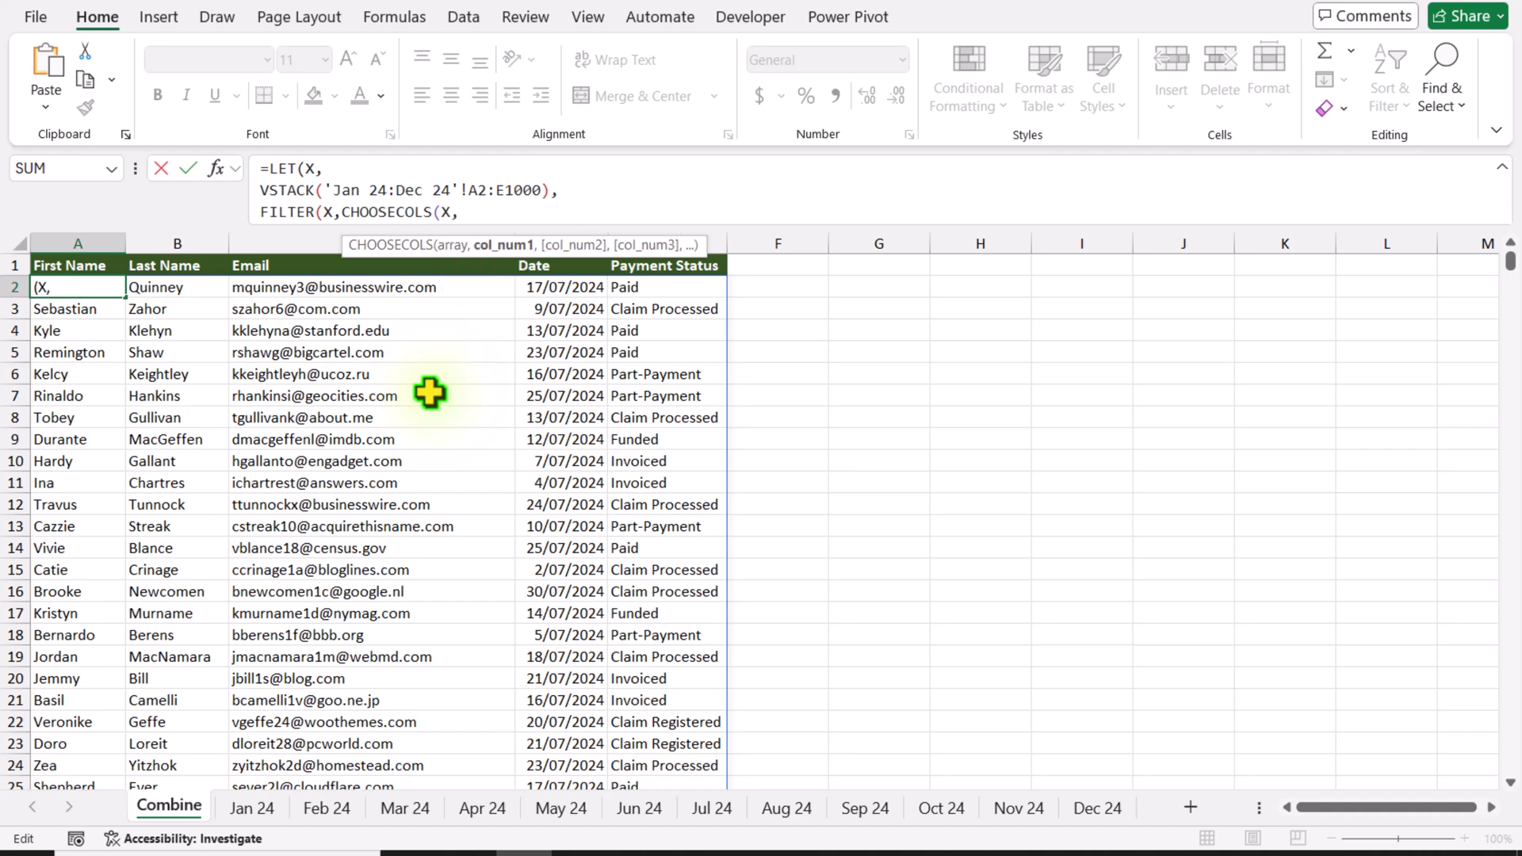
type("1)")
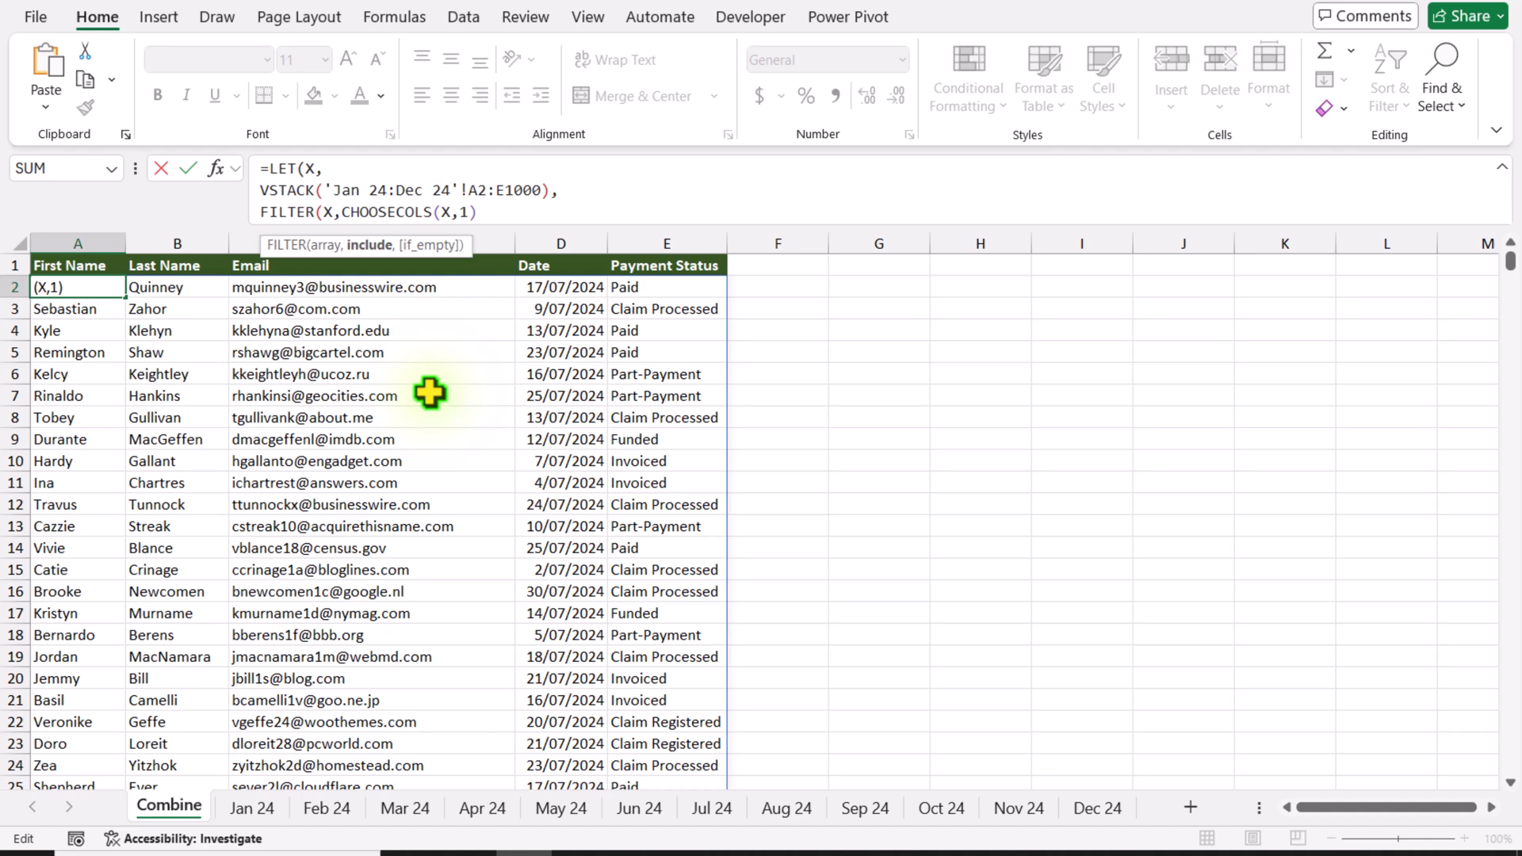
type("<>")
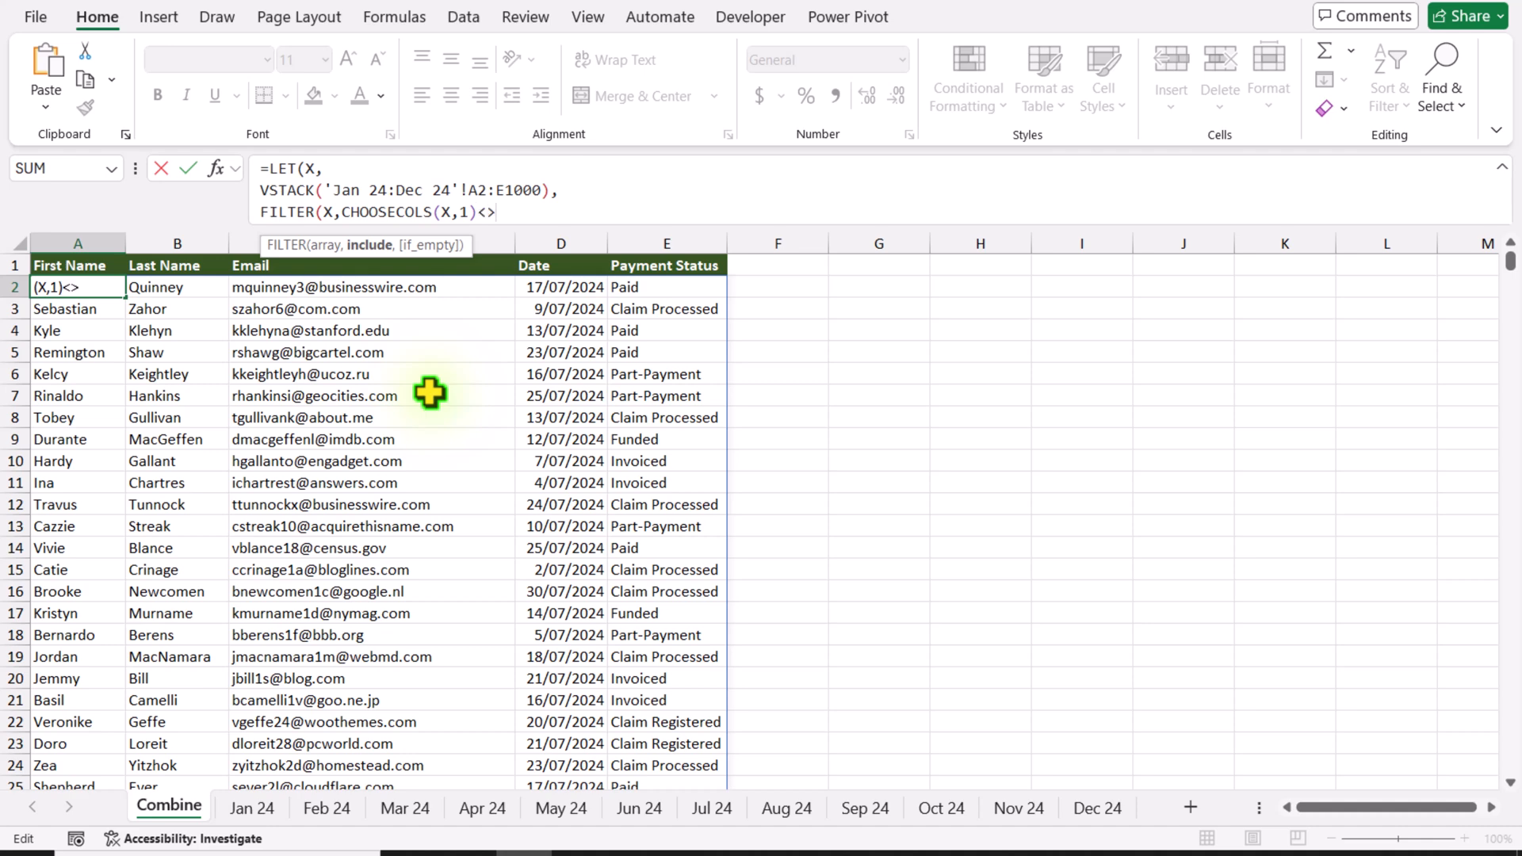
type("\"\"")
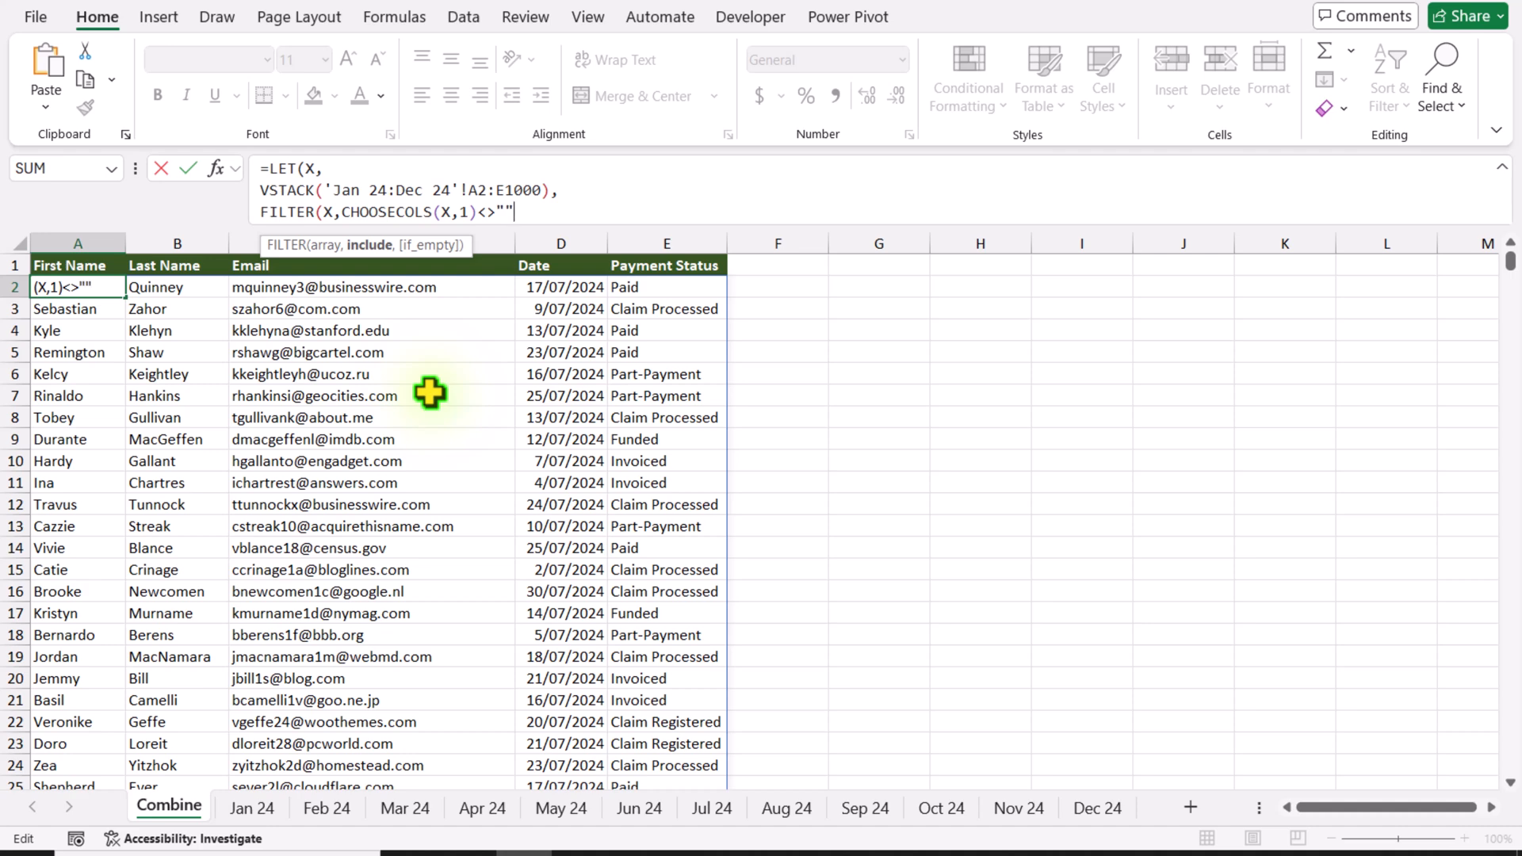
type(")")
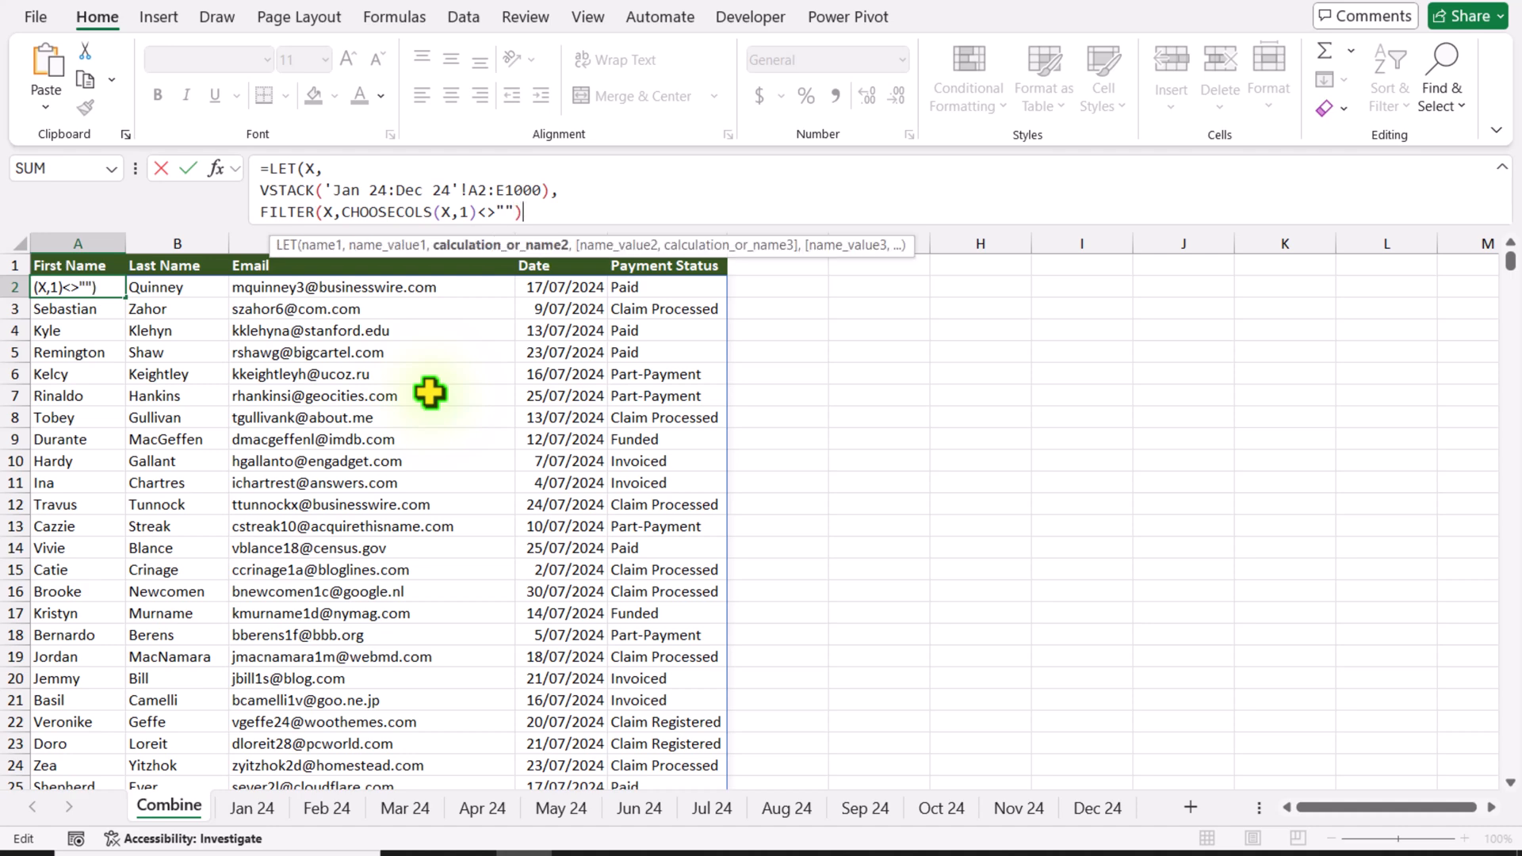
type(")")
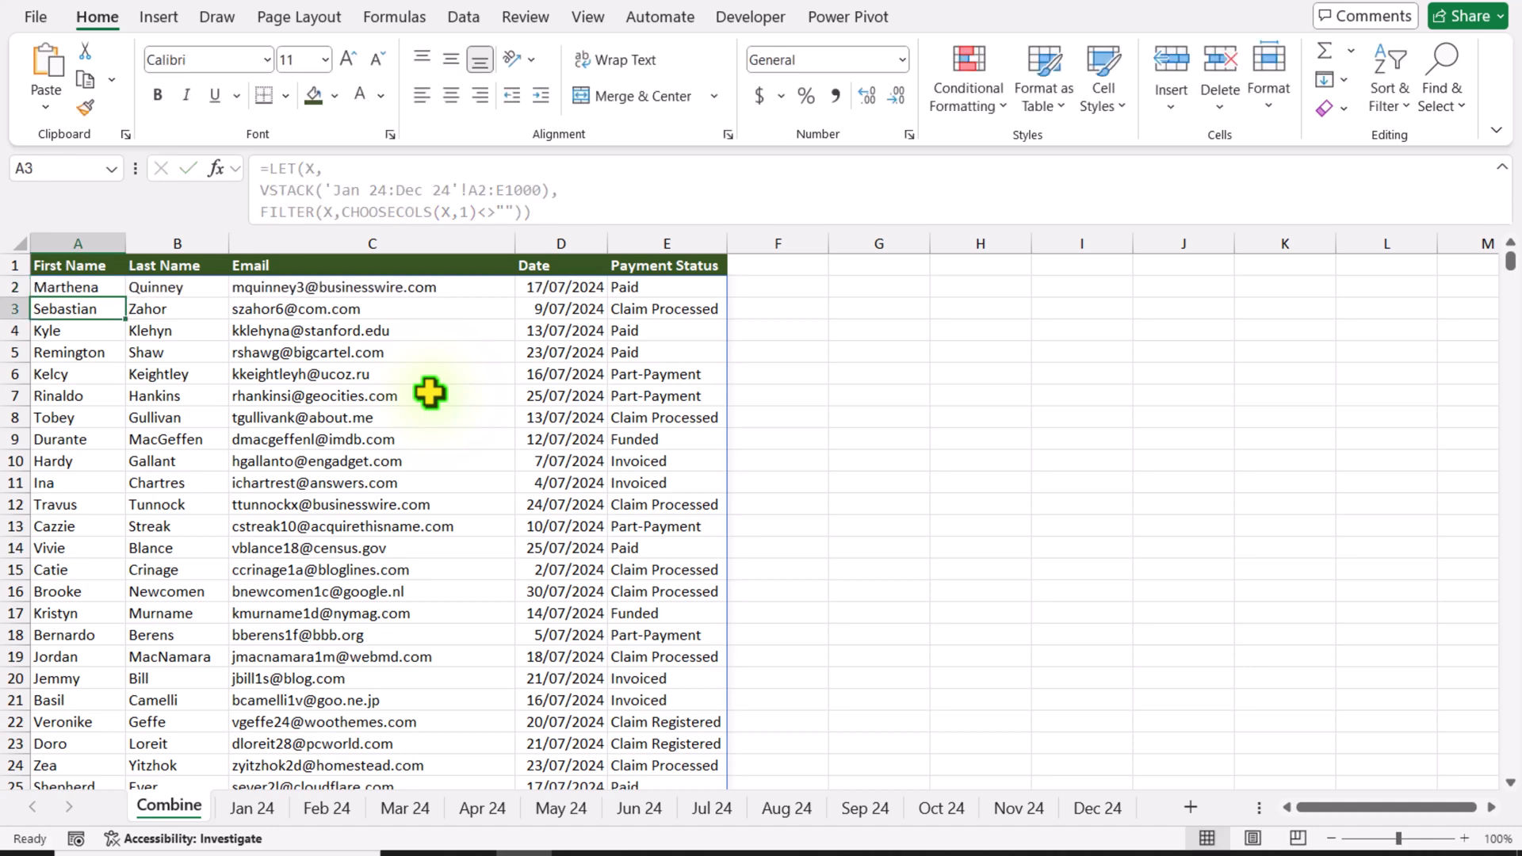
- Scroll down the Combine sheet to confirm the zero-filled rows are gone
scroll("down", 3)
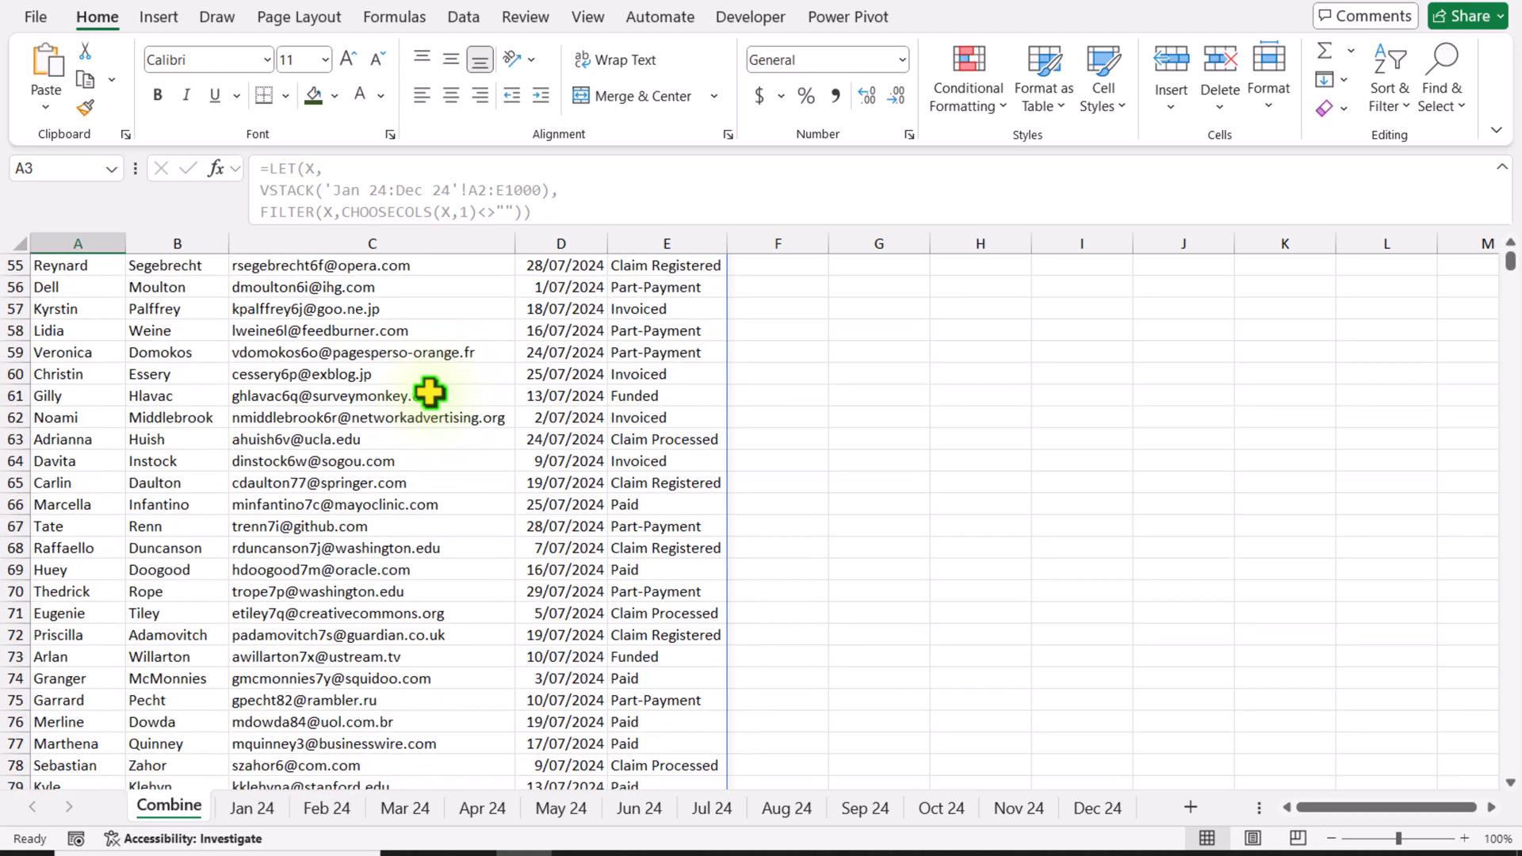
scroll("down", 3)
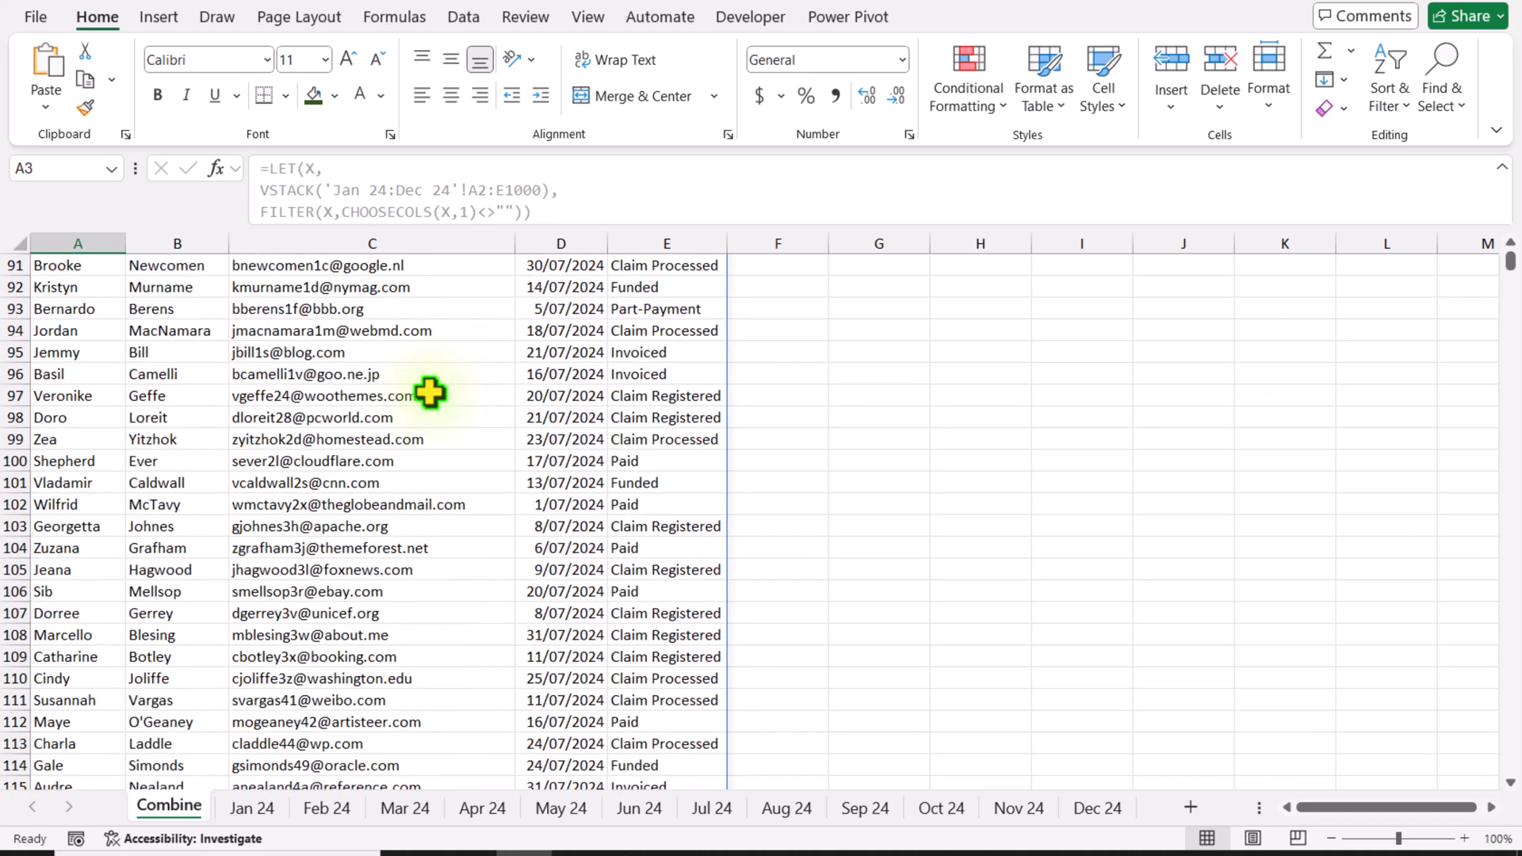